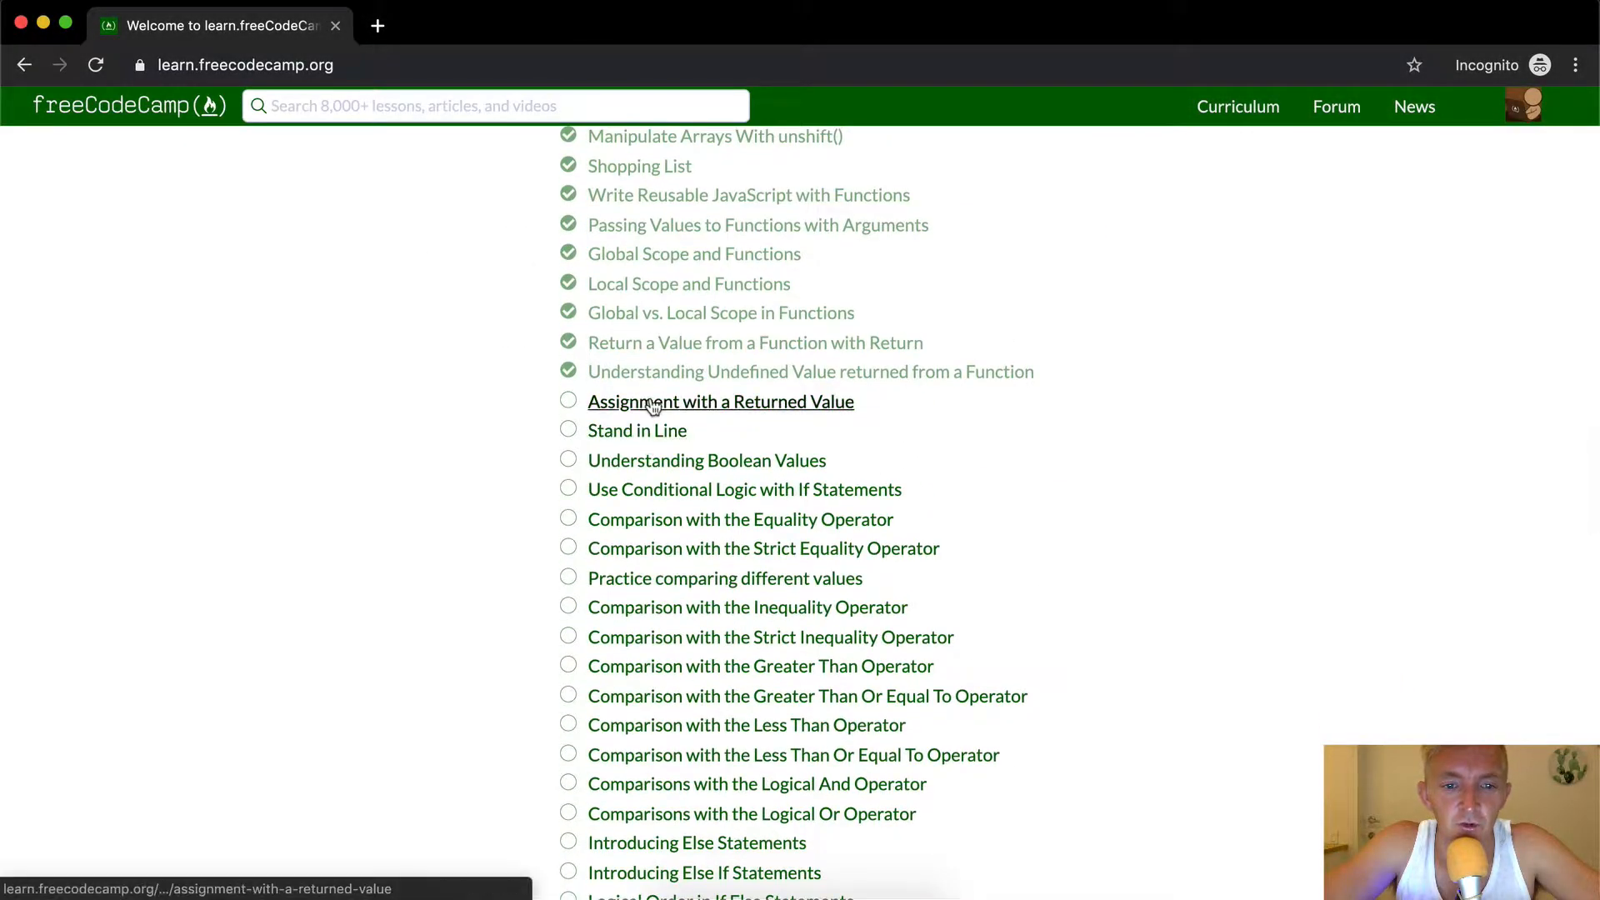
mouse_move(785, 419)
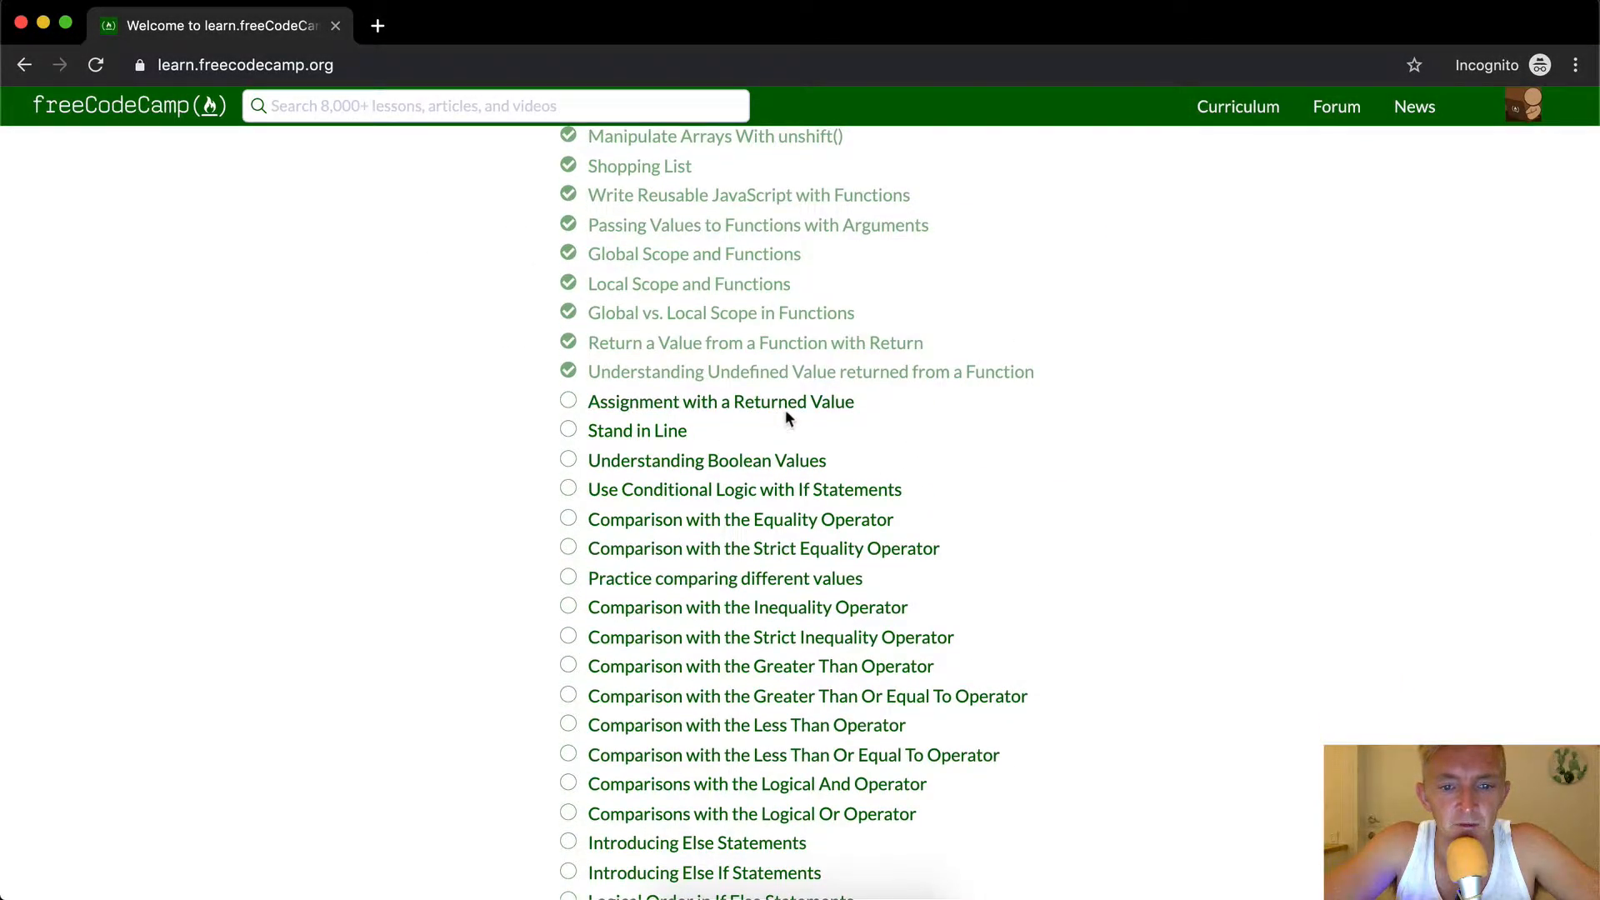
- Open the 'Assignment with a Returned Value' challenge from the curriculum list
click(719, 401)
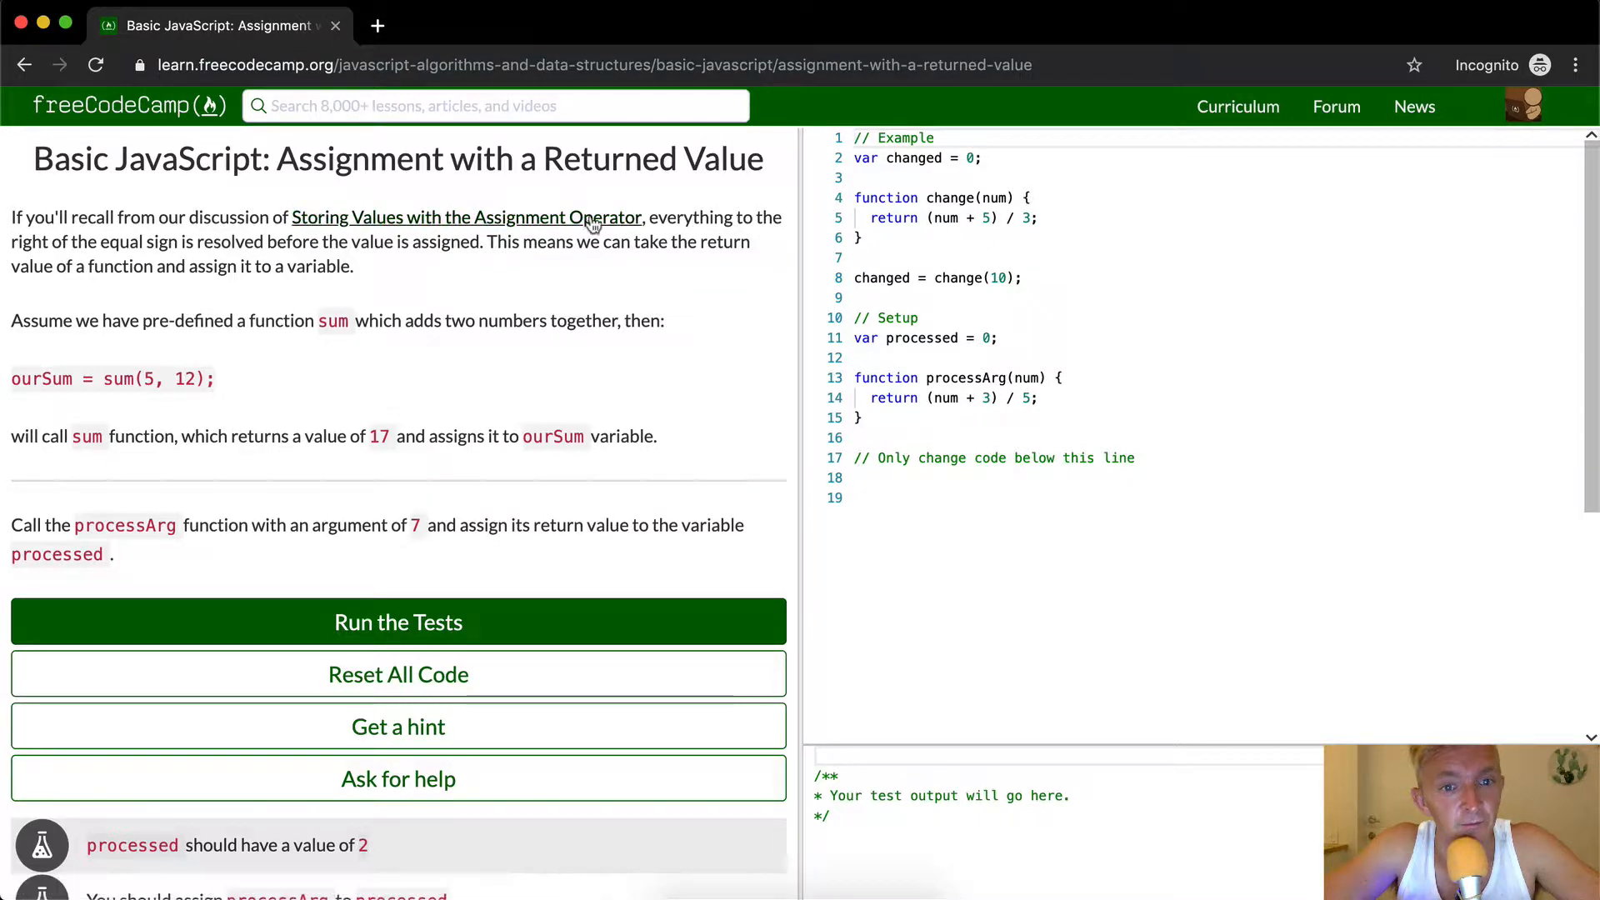
click(467, 217)
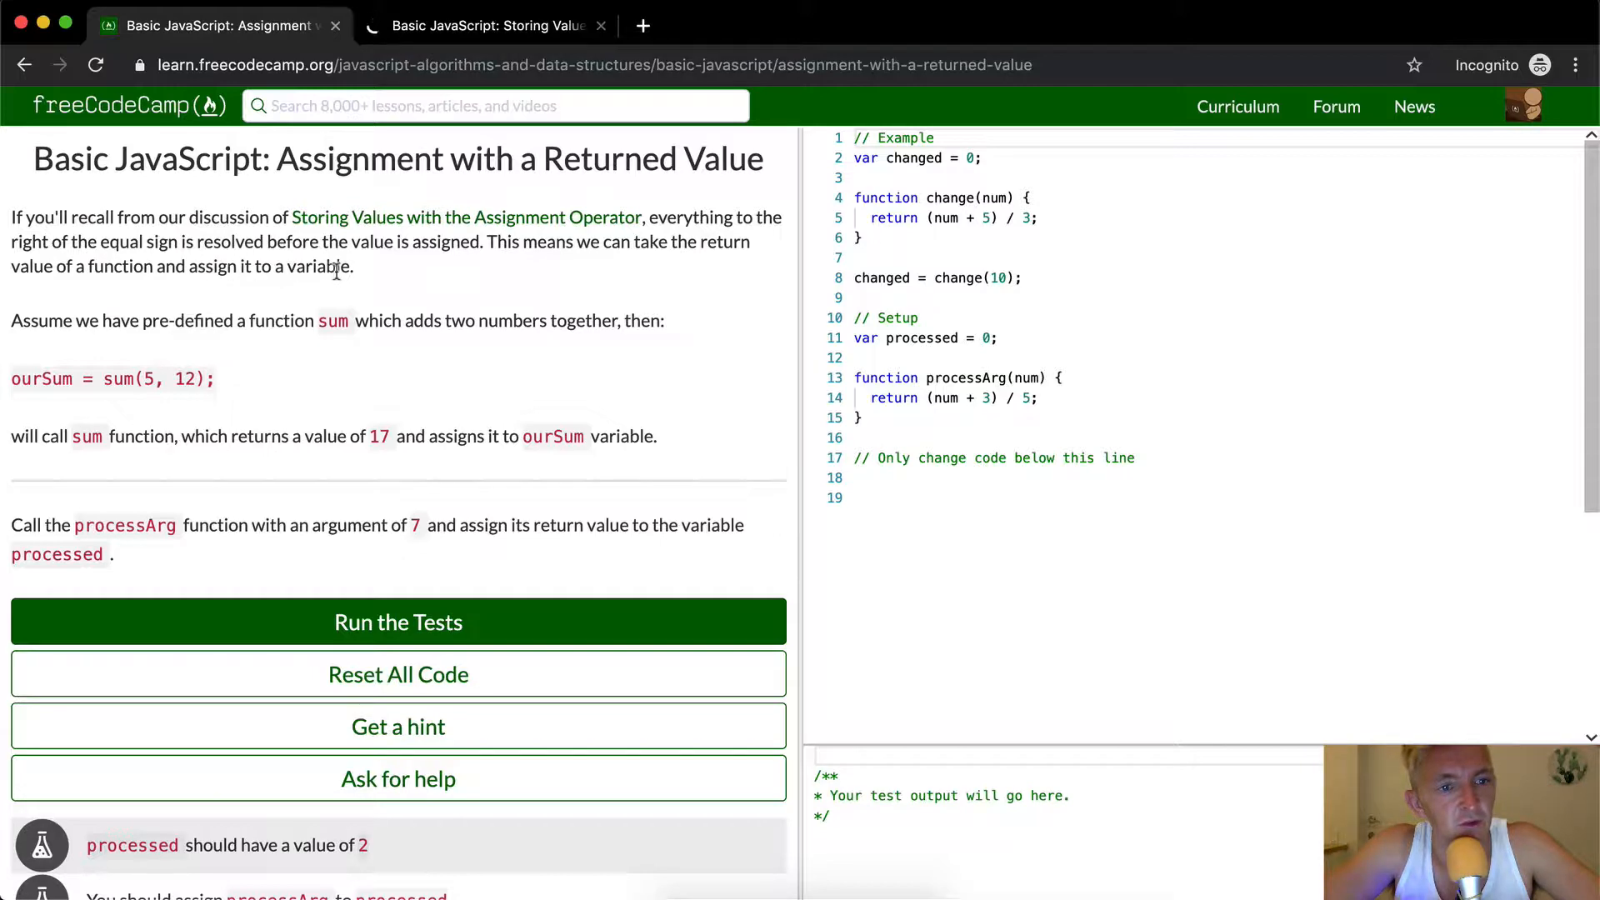
click(490, 24)
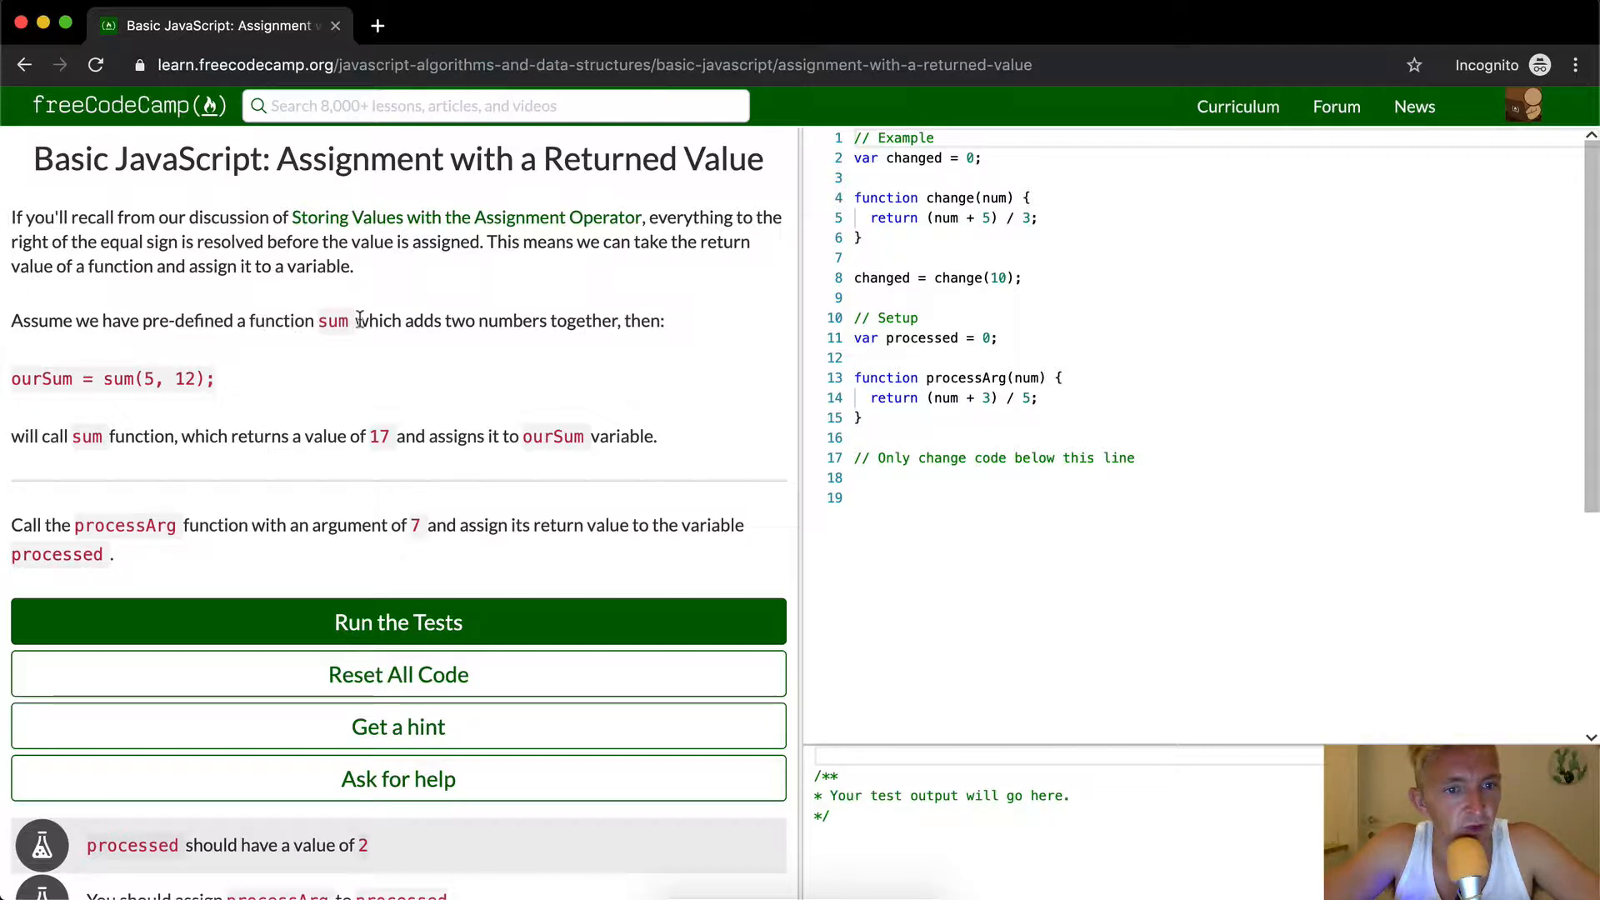
mouse_move(296, 387)
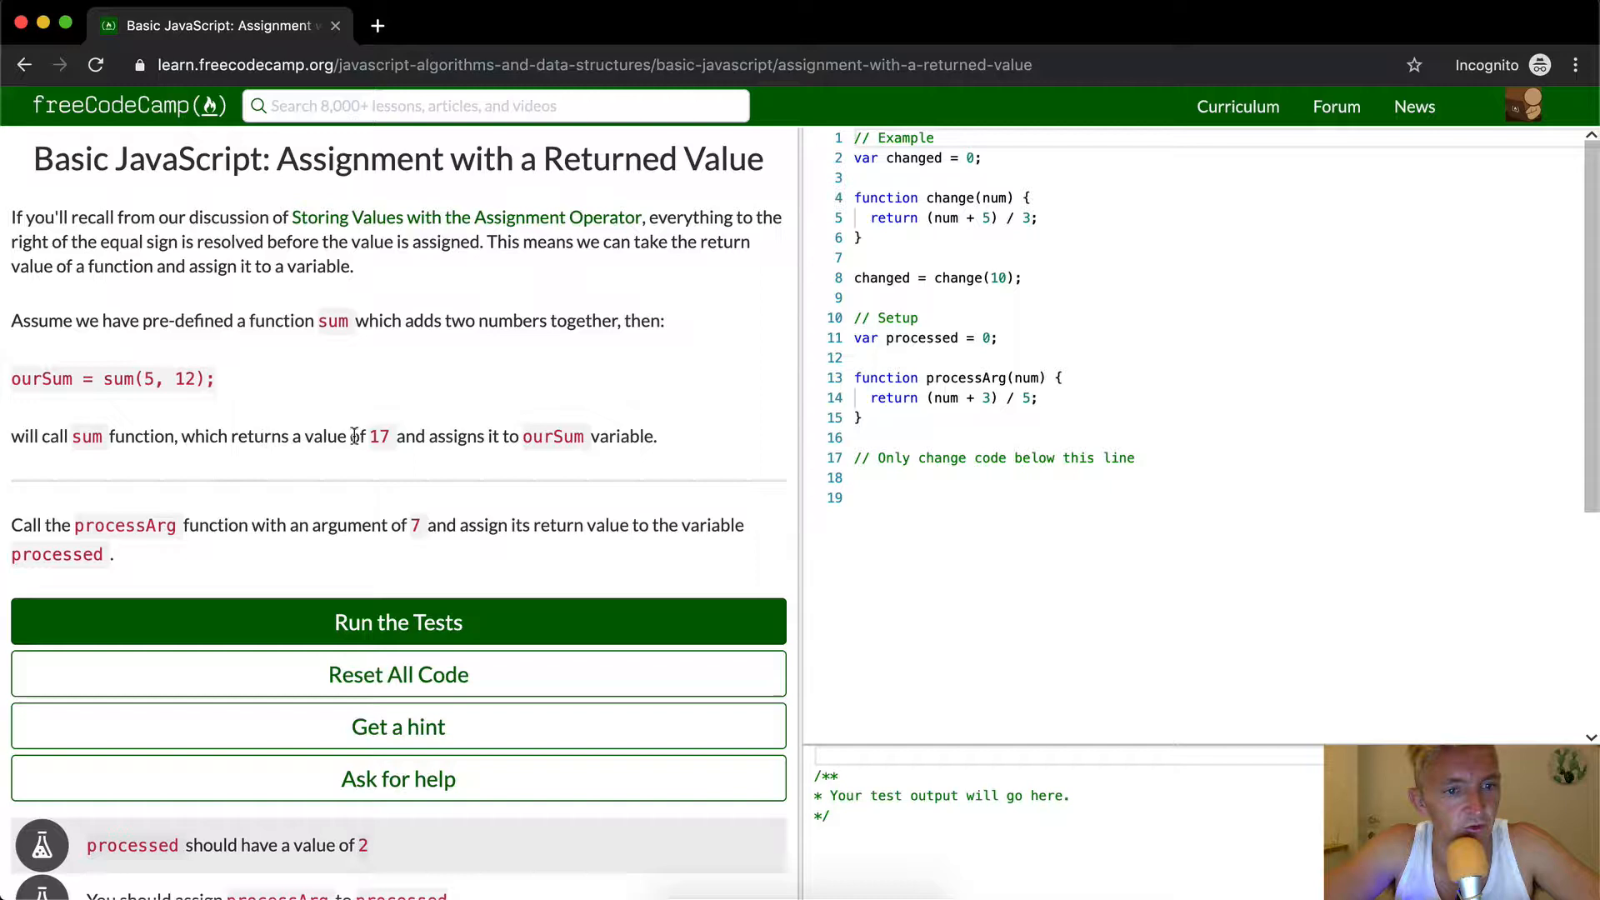
mouse_move(444, 436)
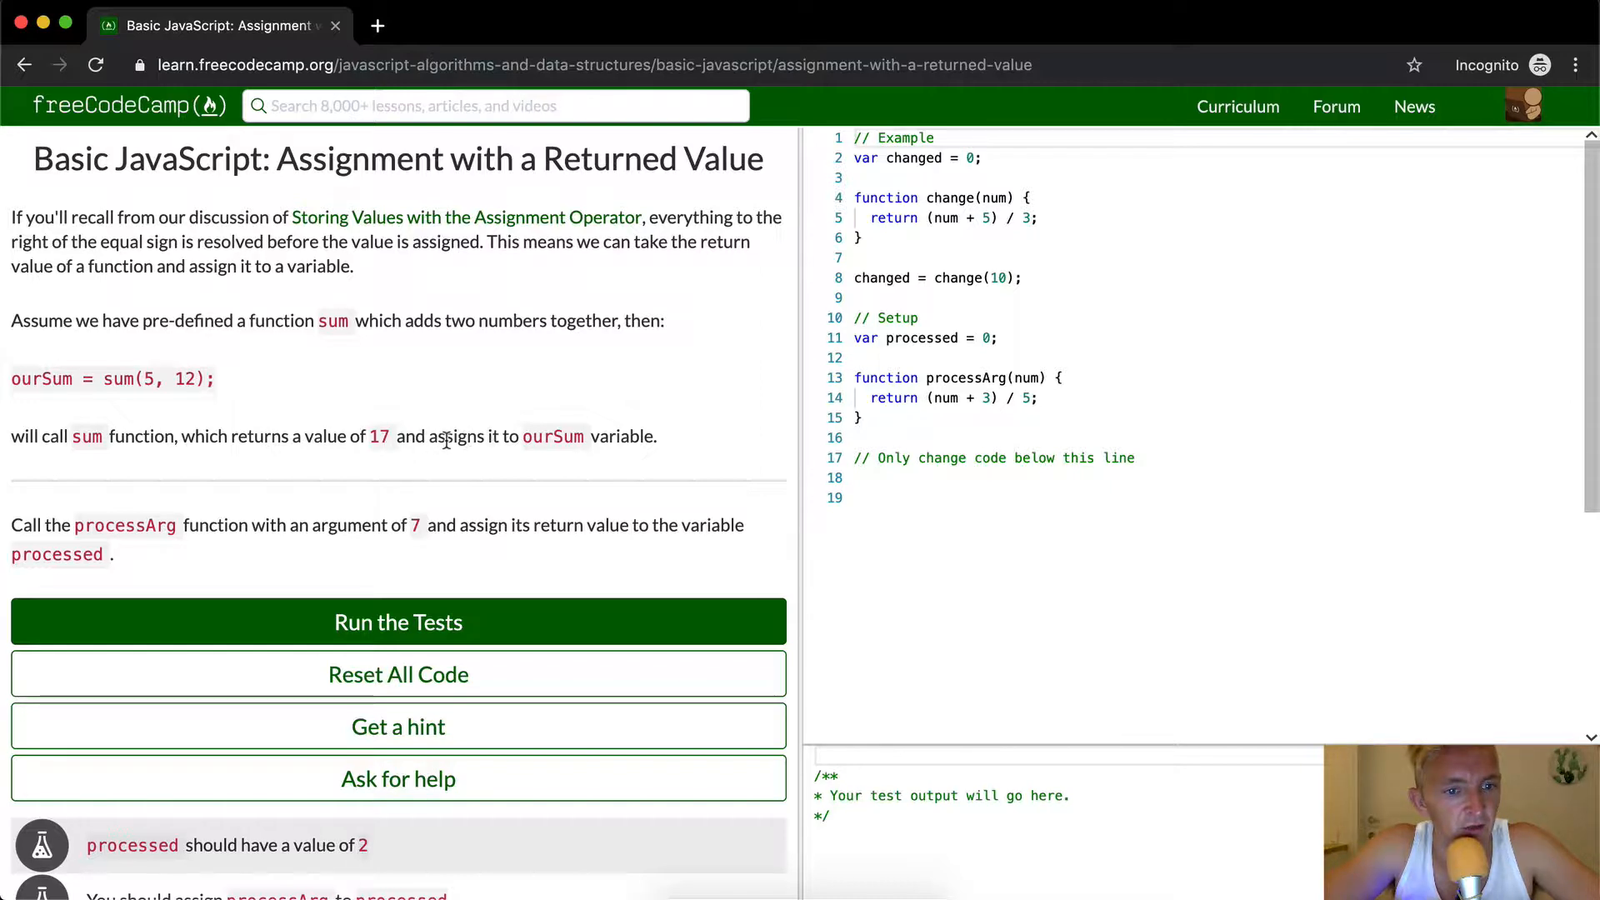
mouse_move(192, 373)
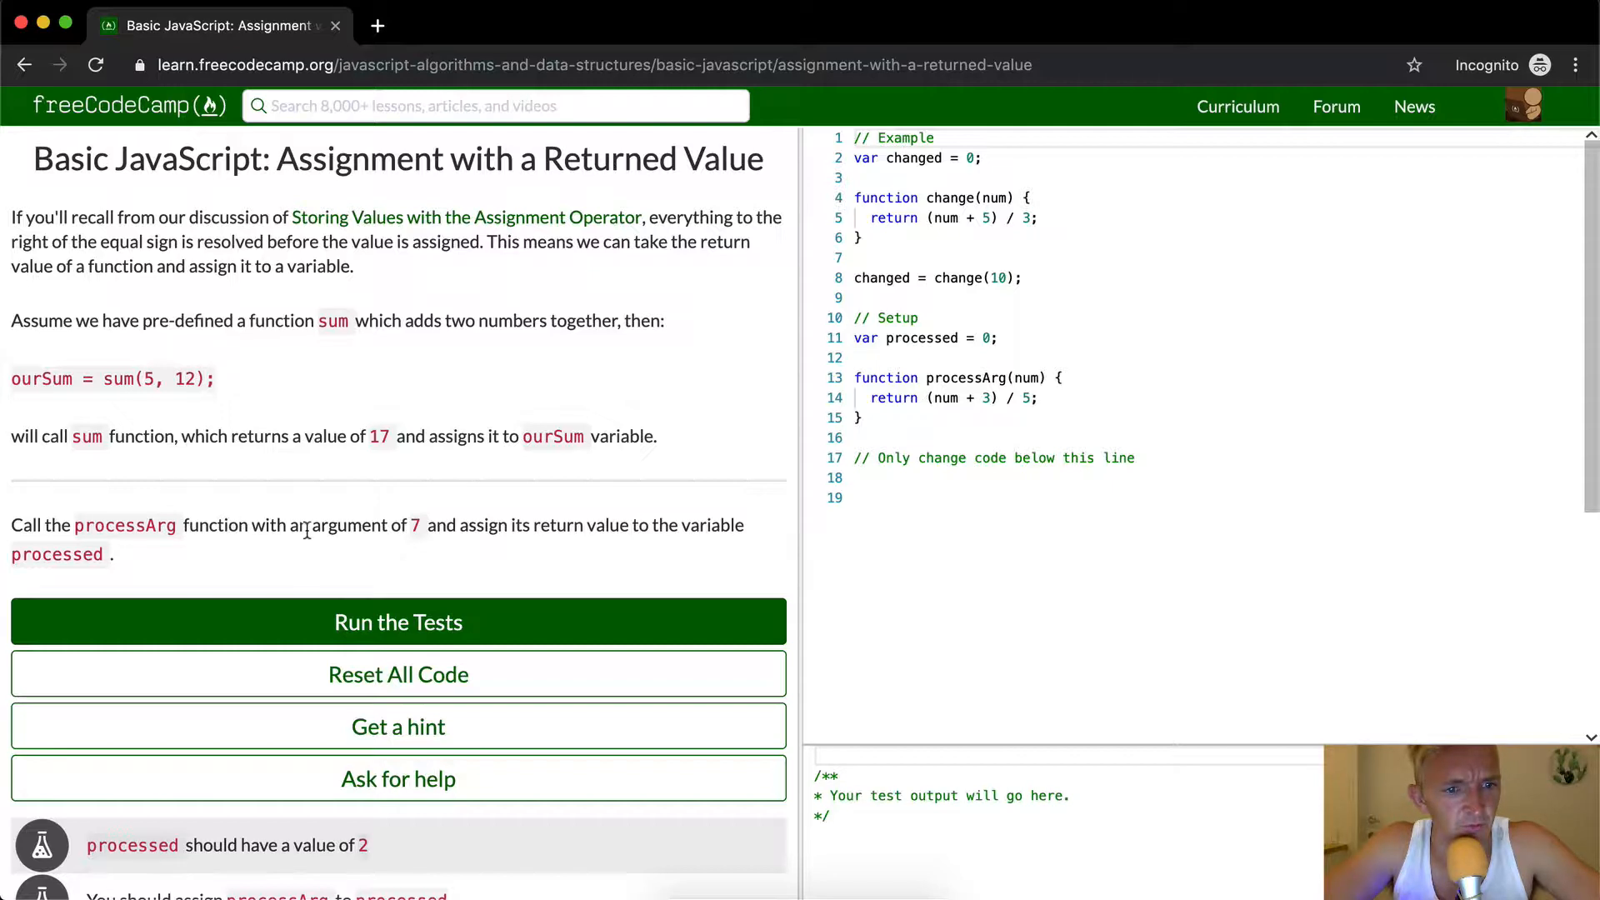
mouse_move(478, 531)
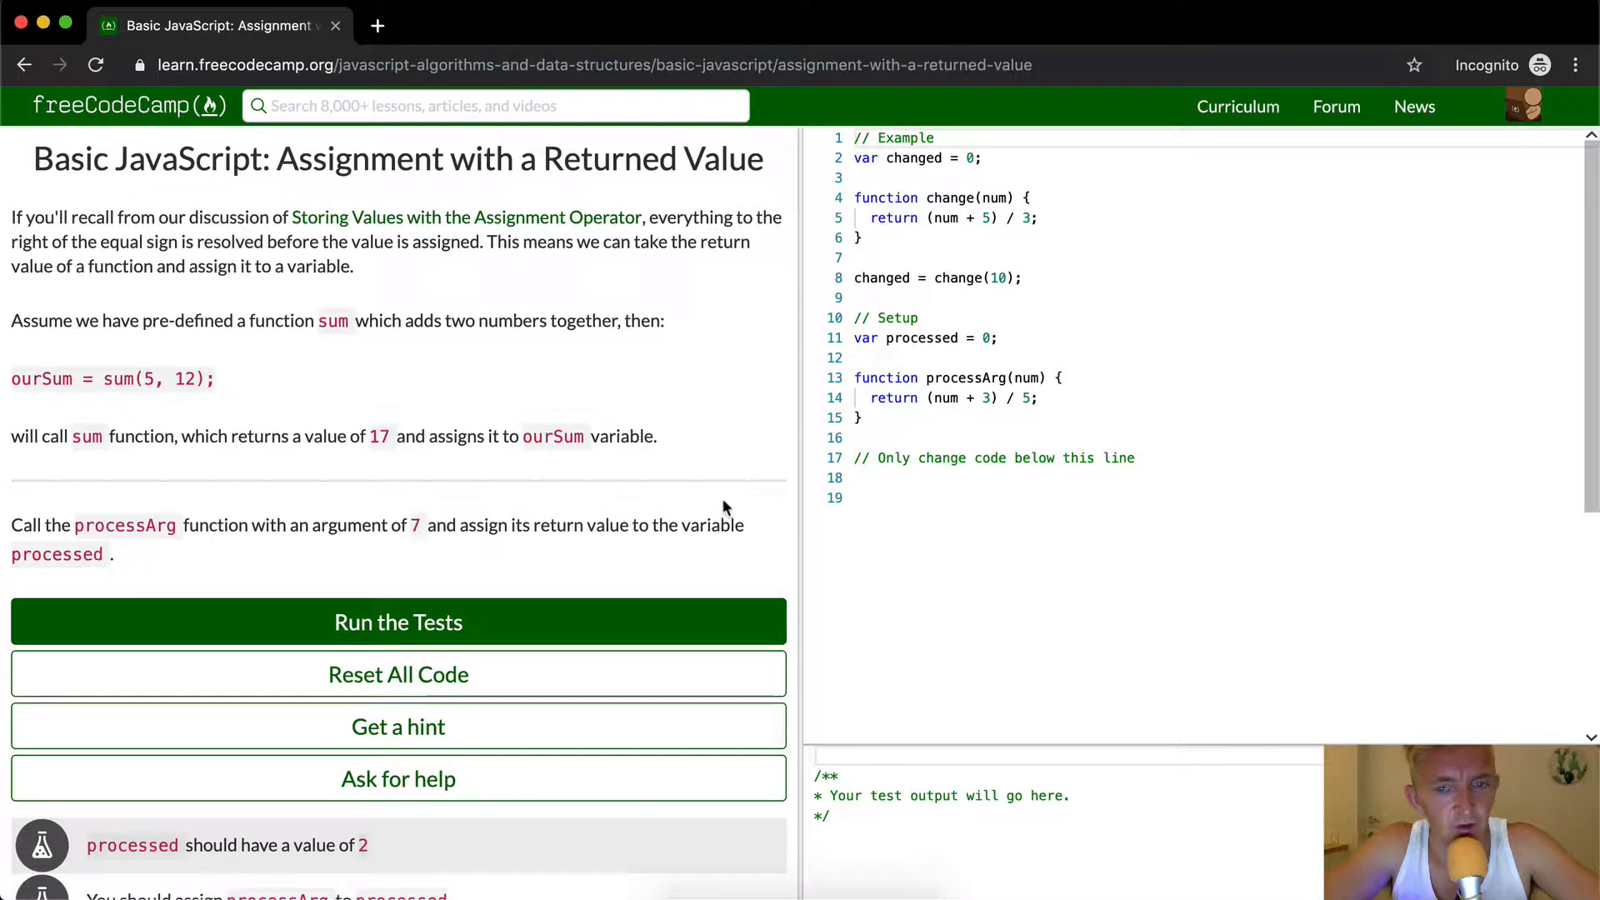
mouse_move(485, 542)
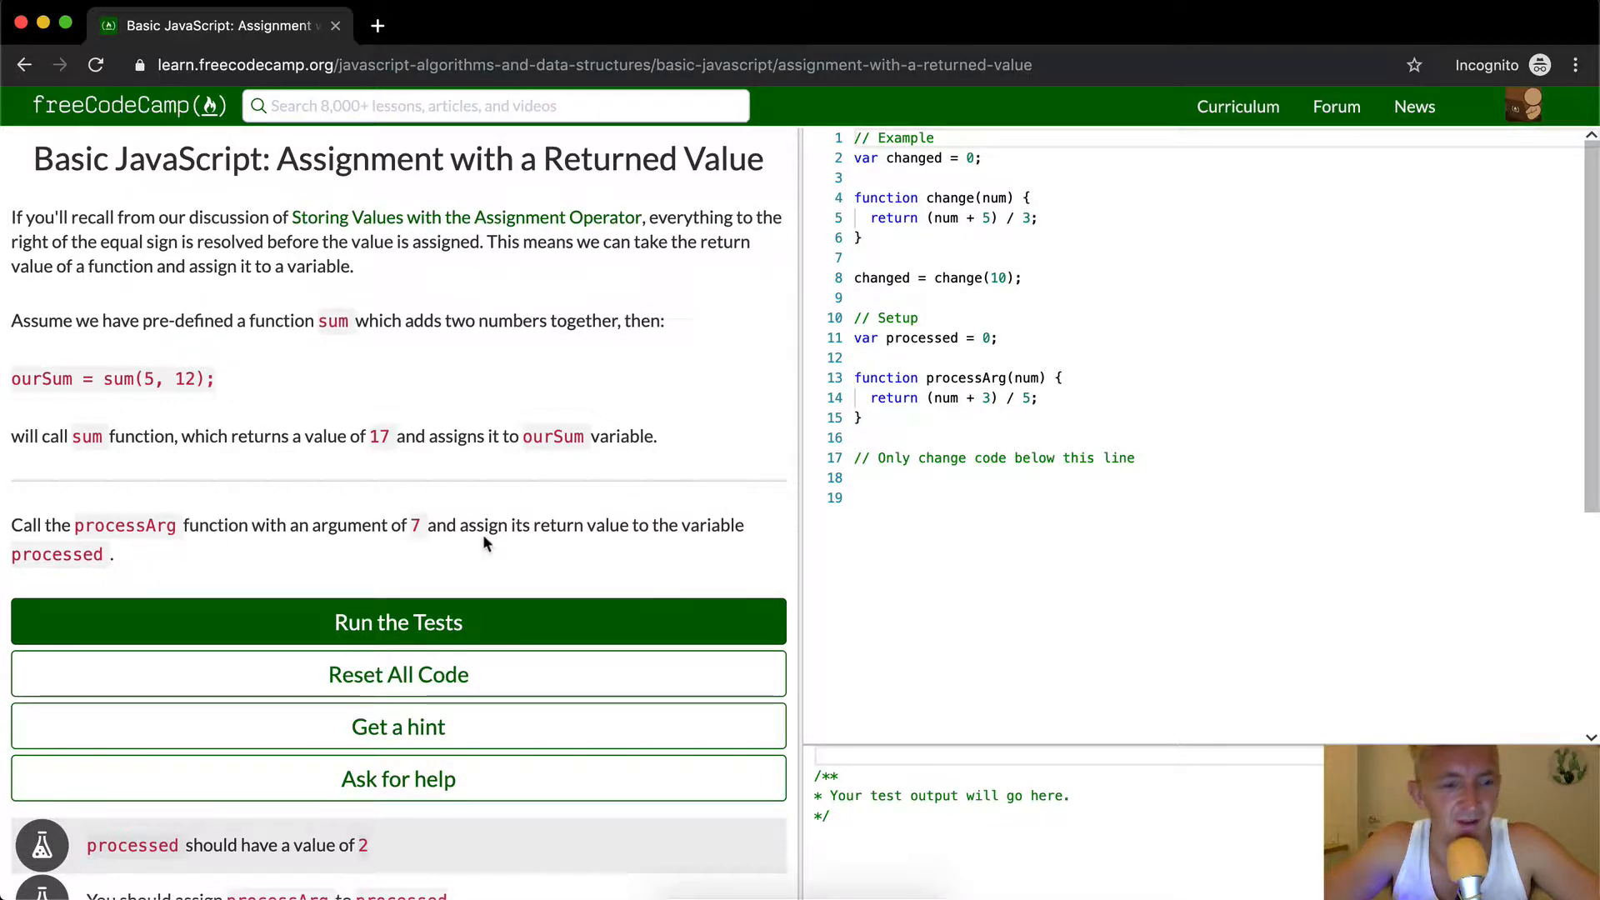
scroll(down, 3)
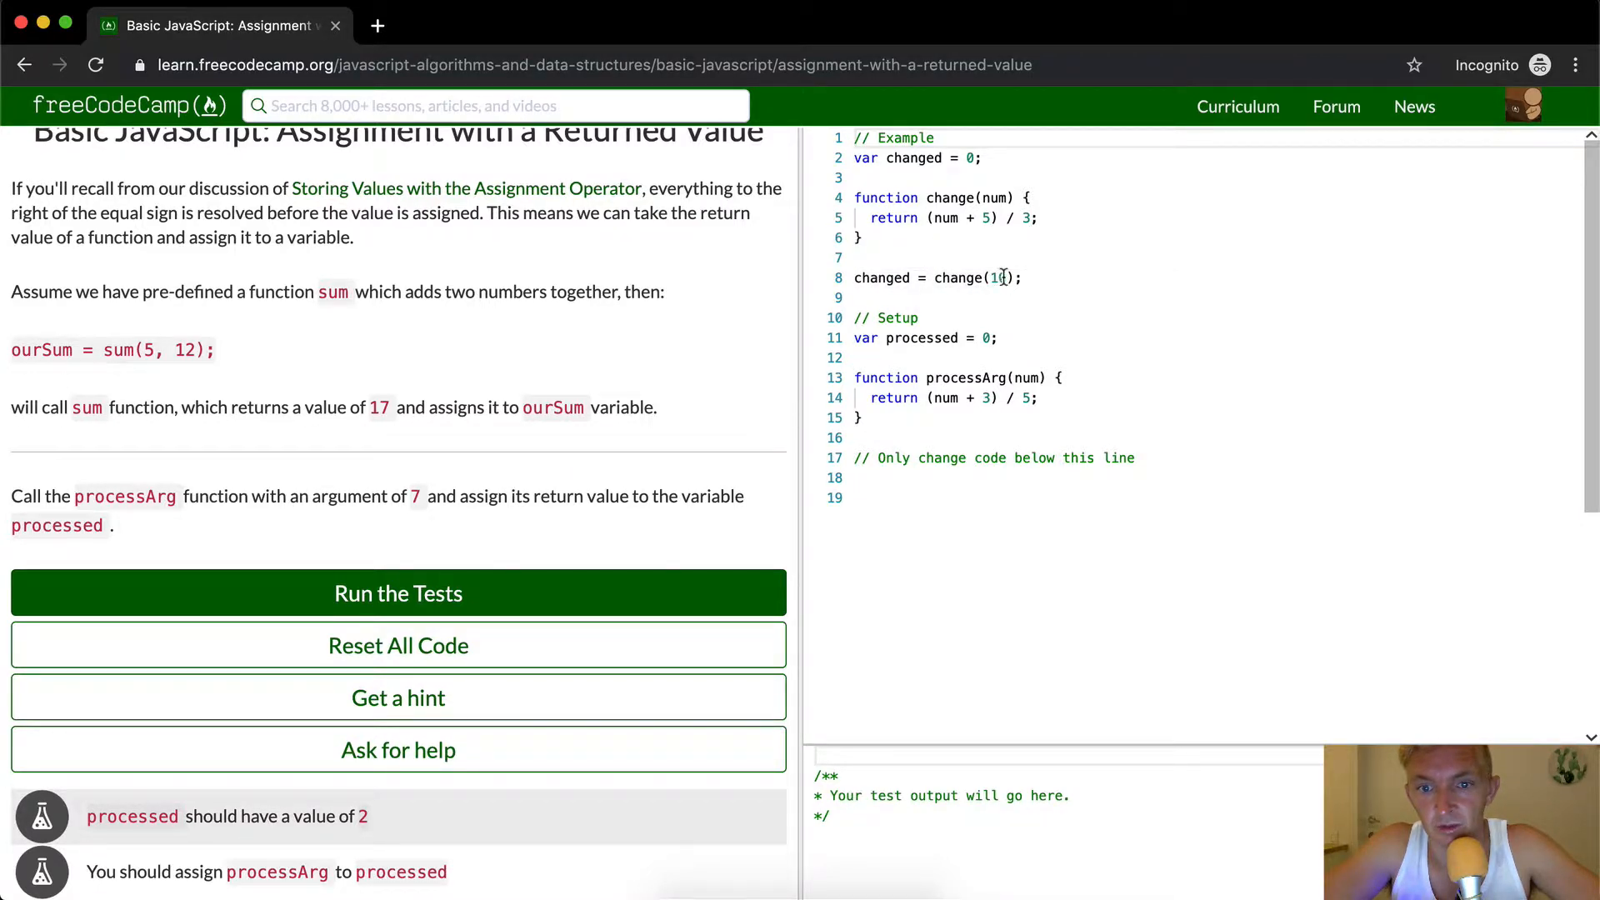
double_click(995, 277)
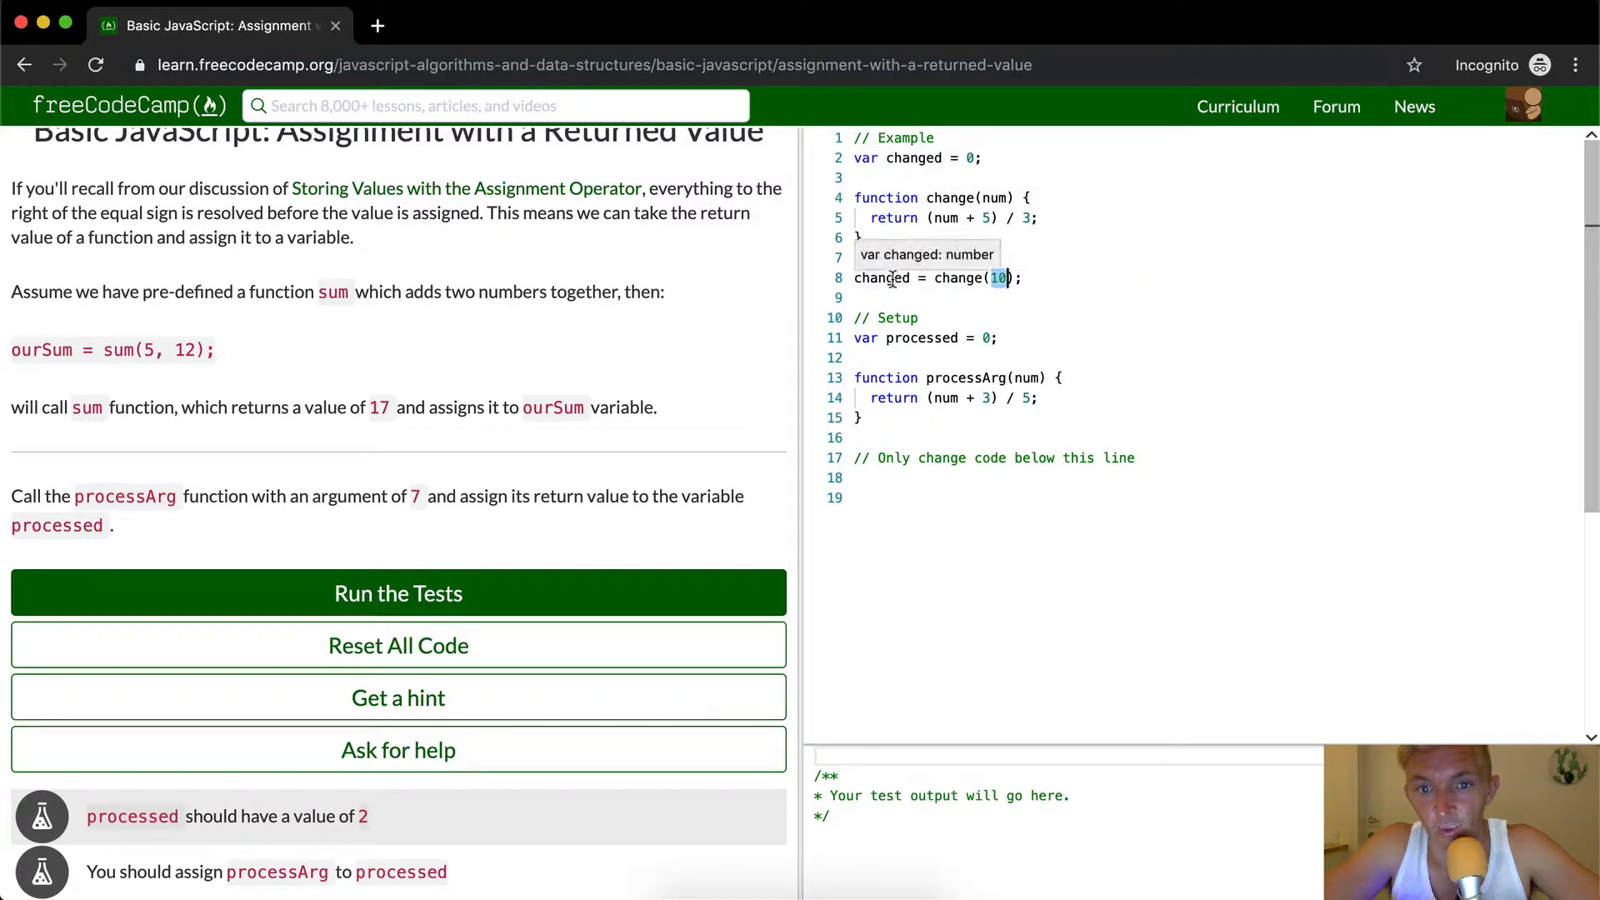
mouse_move(914, 158)
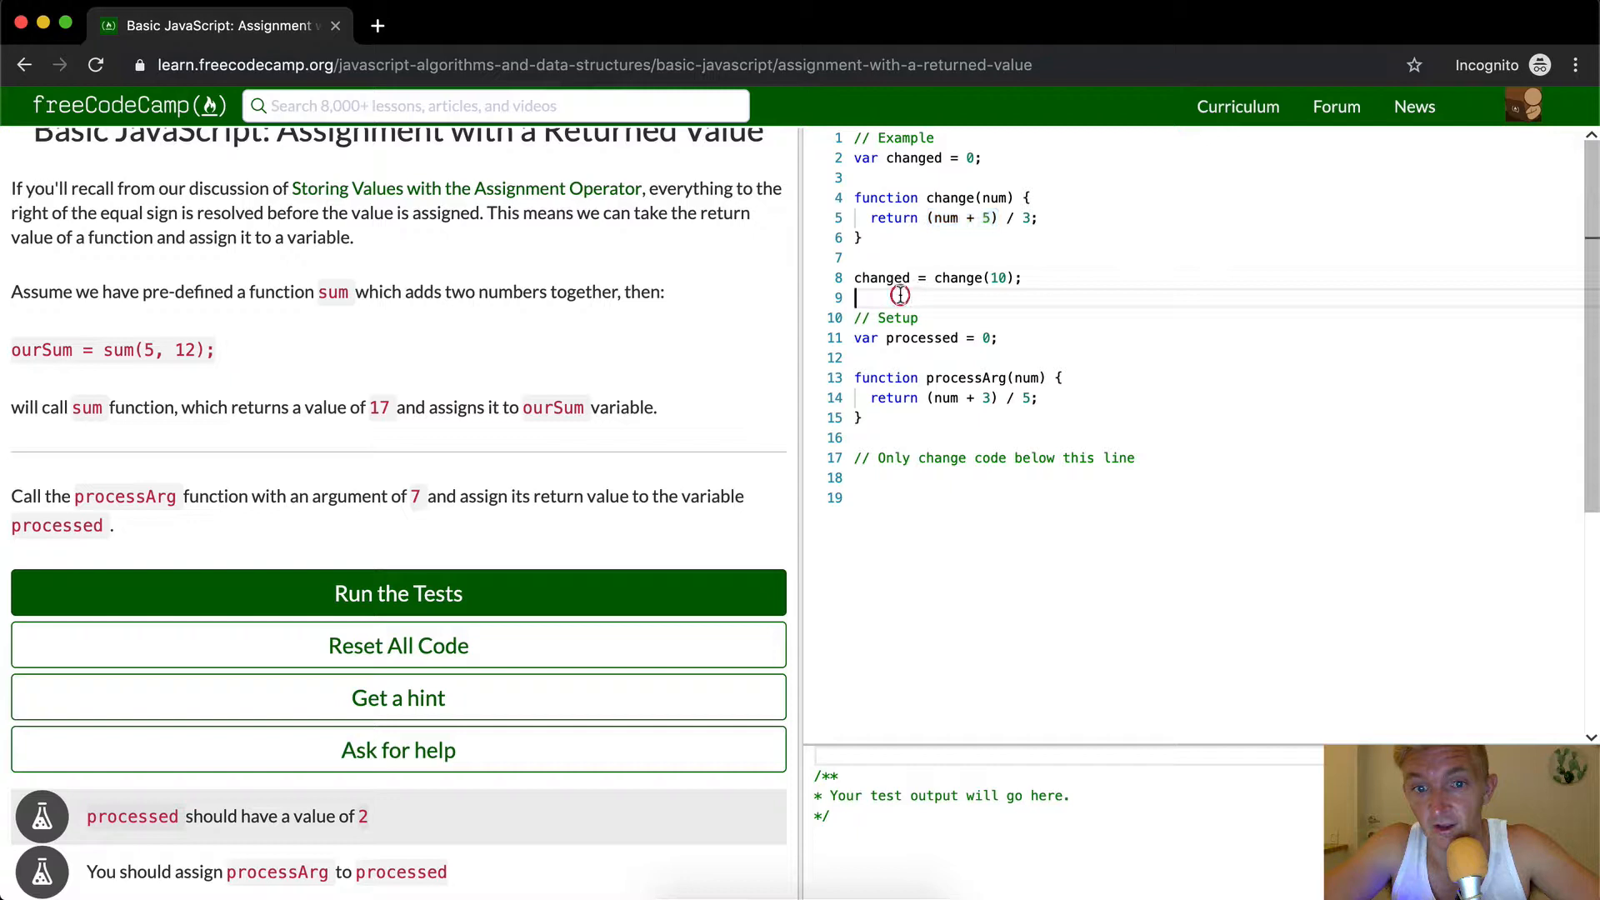
double_click(882, 278)
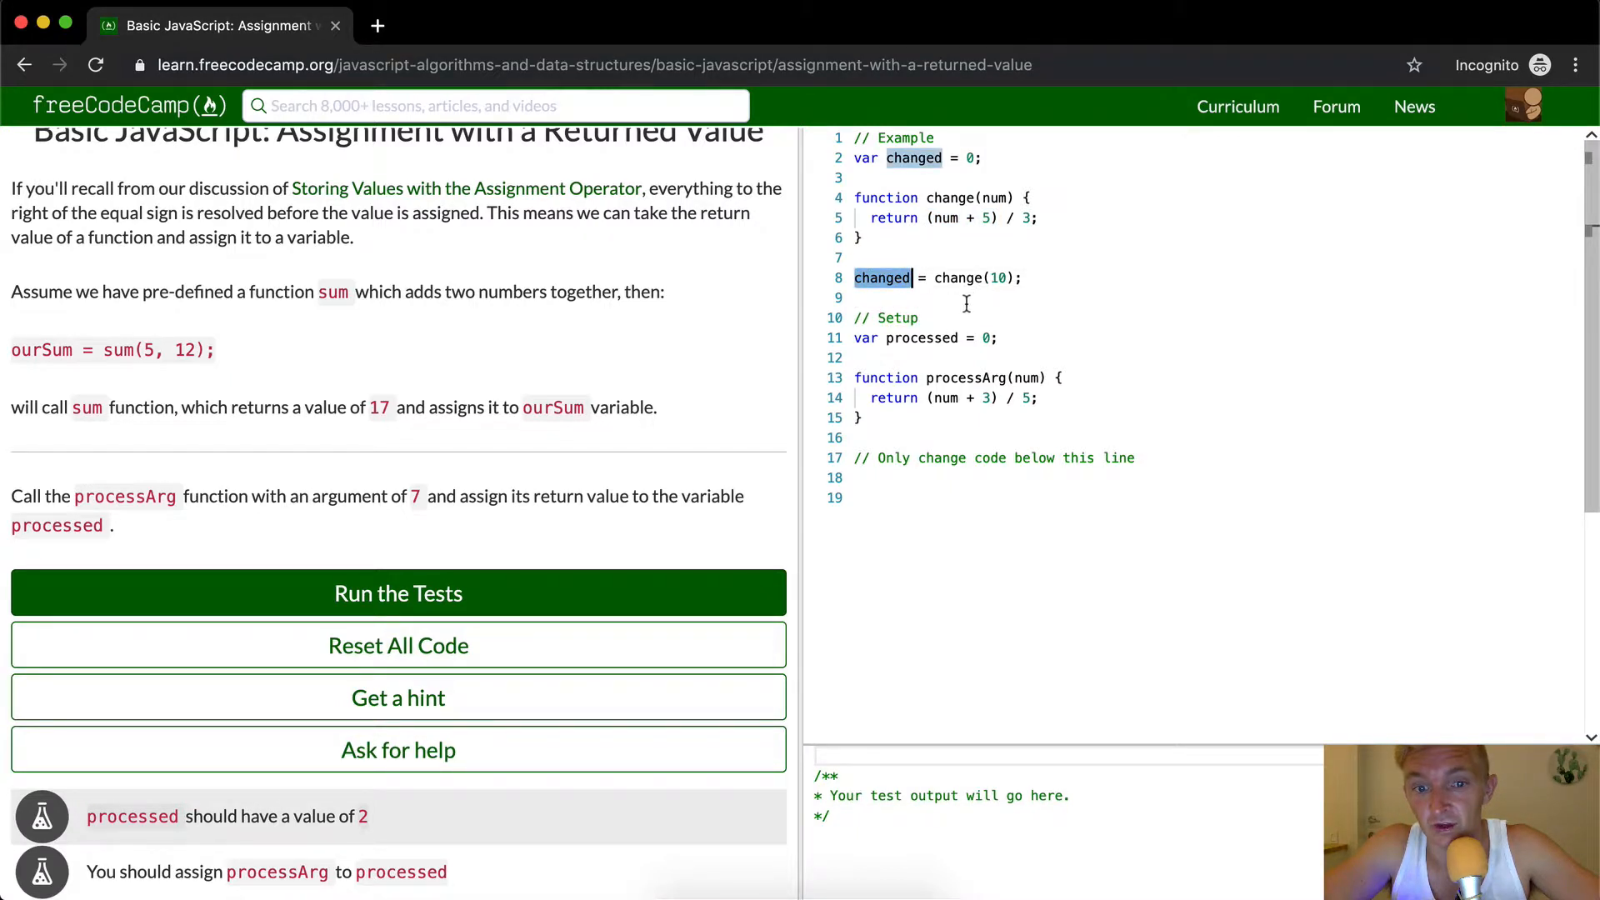
mouse_move(864, 344)
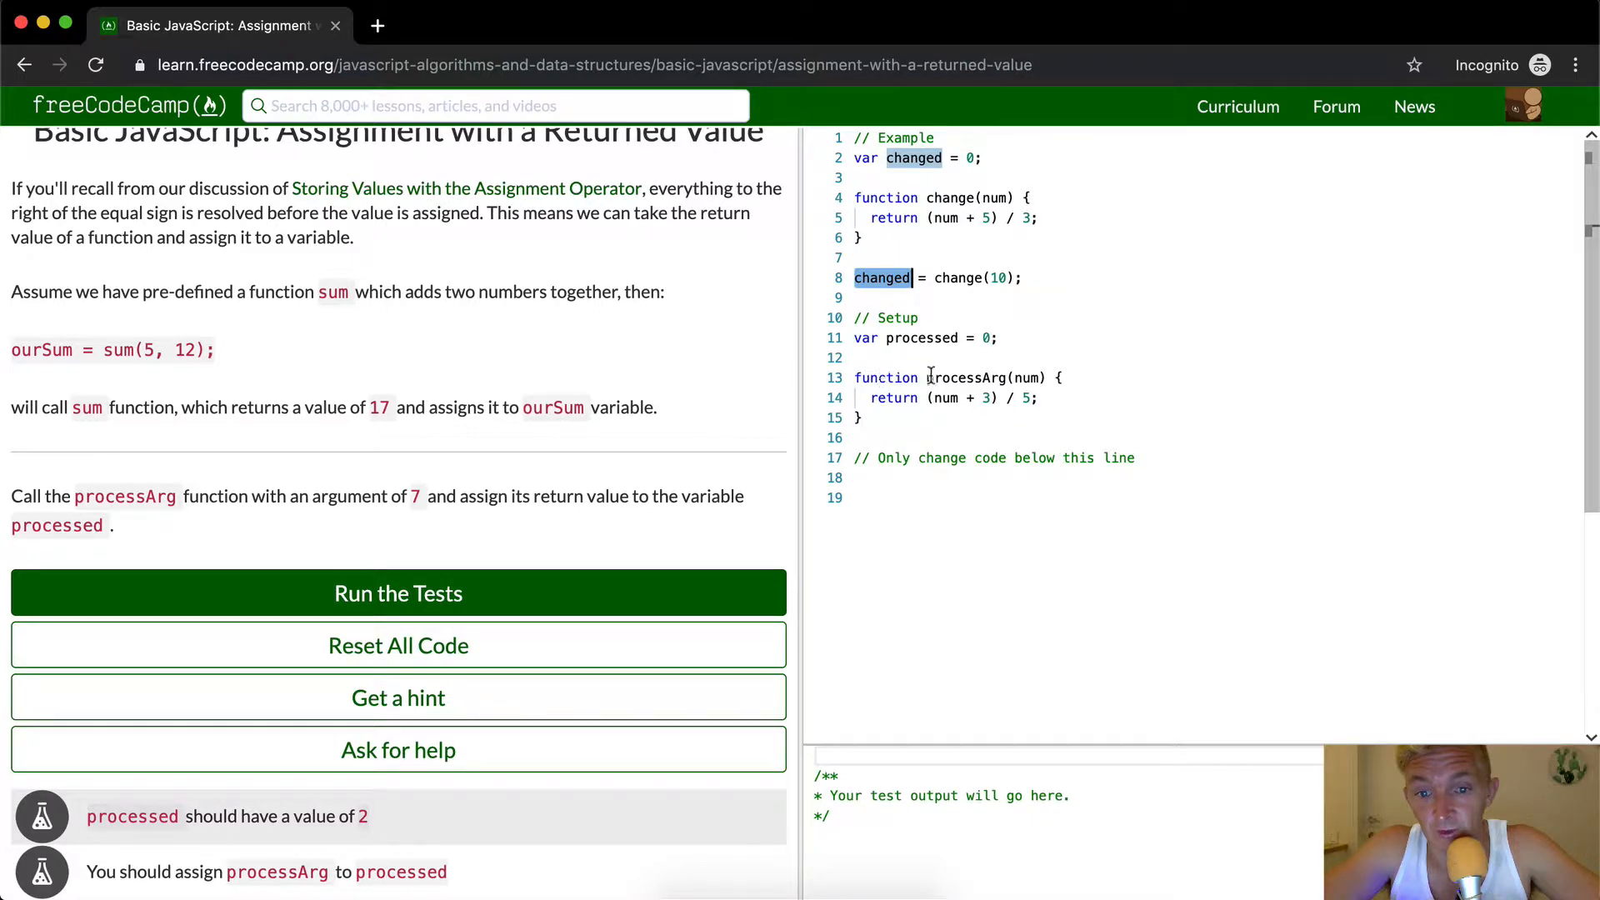
mouse_move(958, 377)
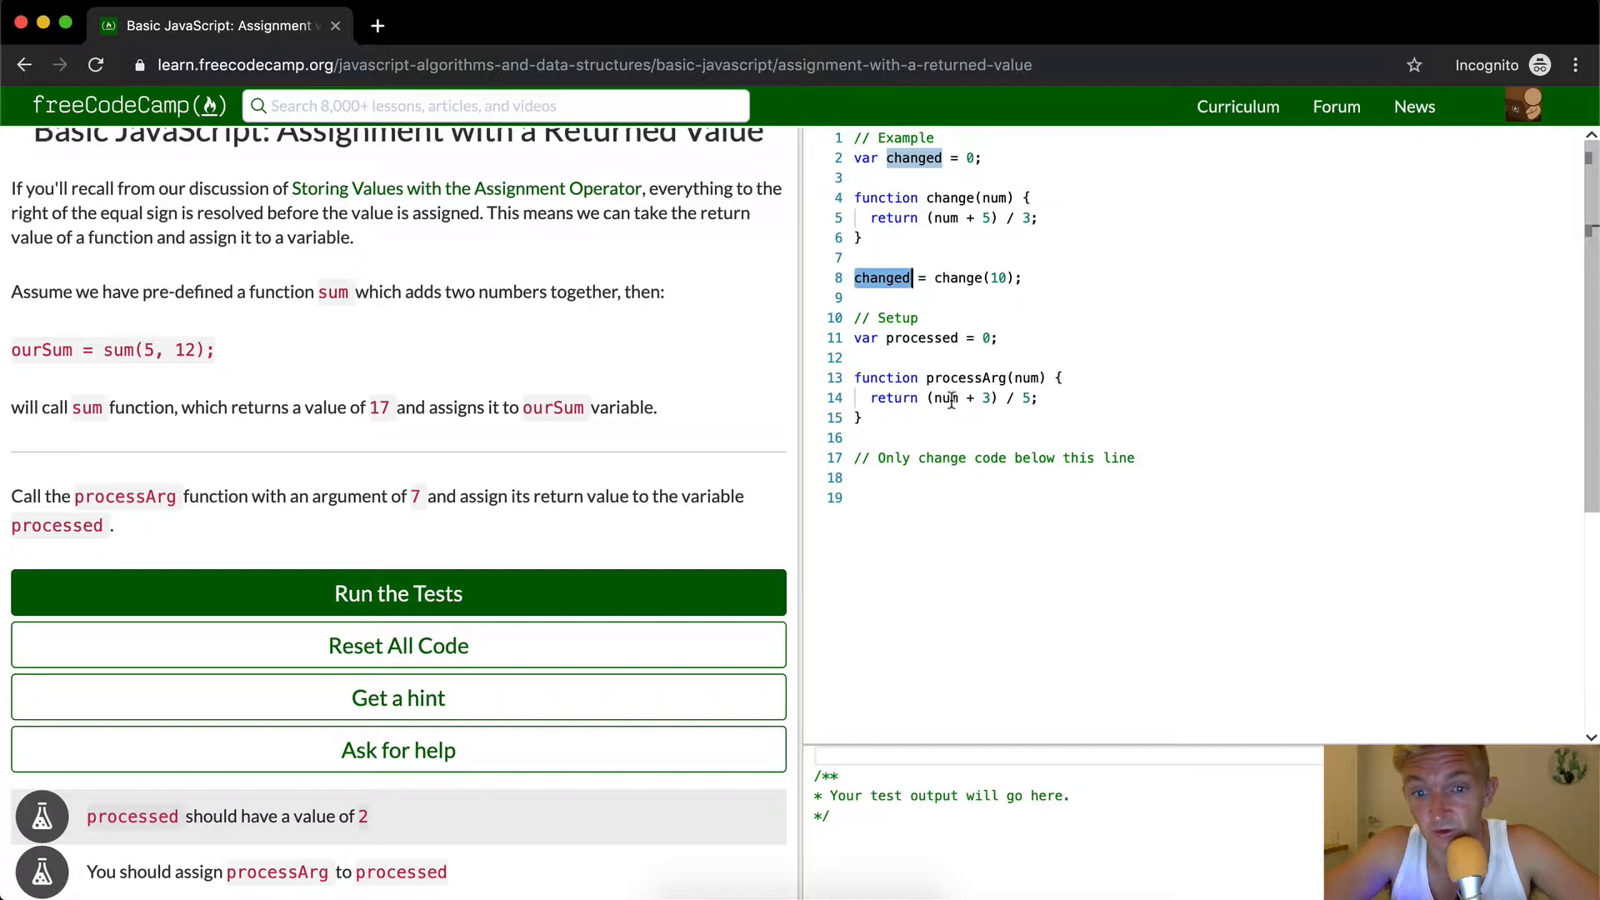
click(933, 399)
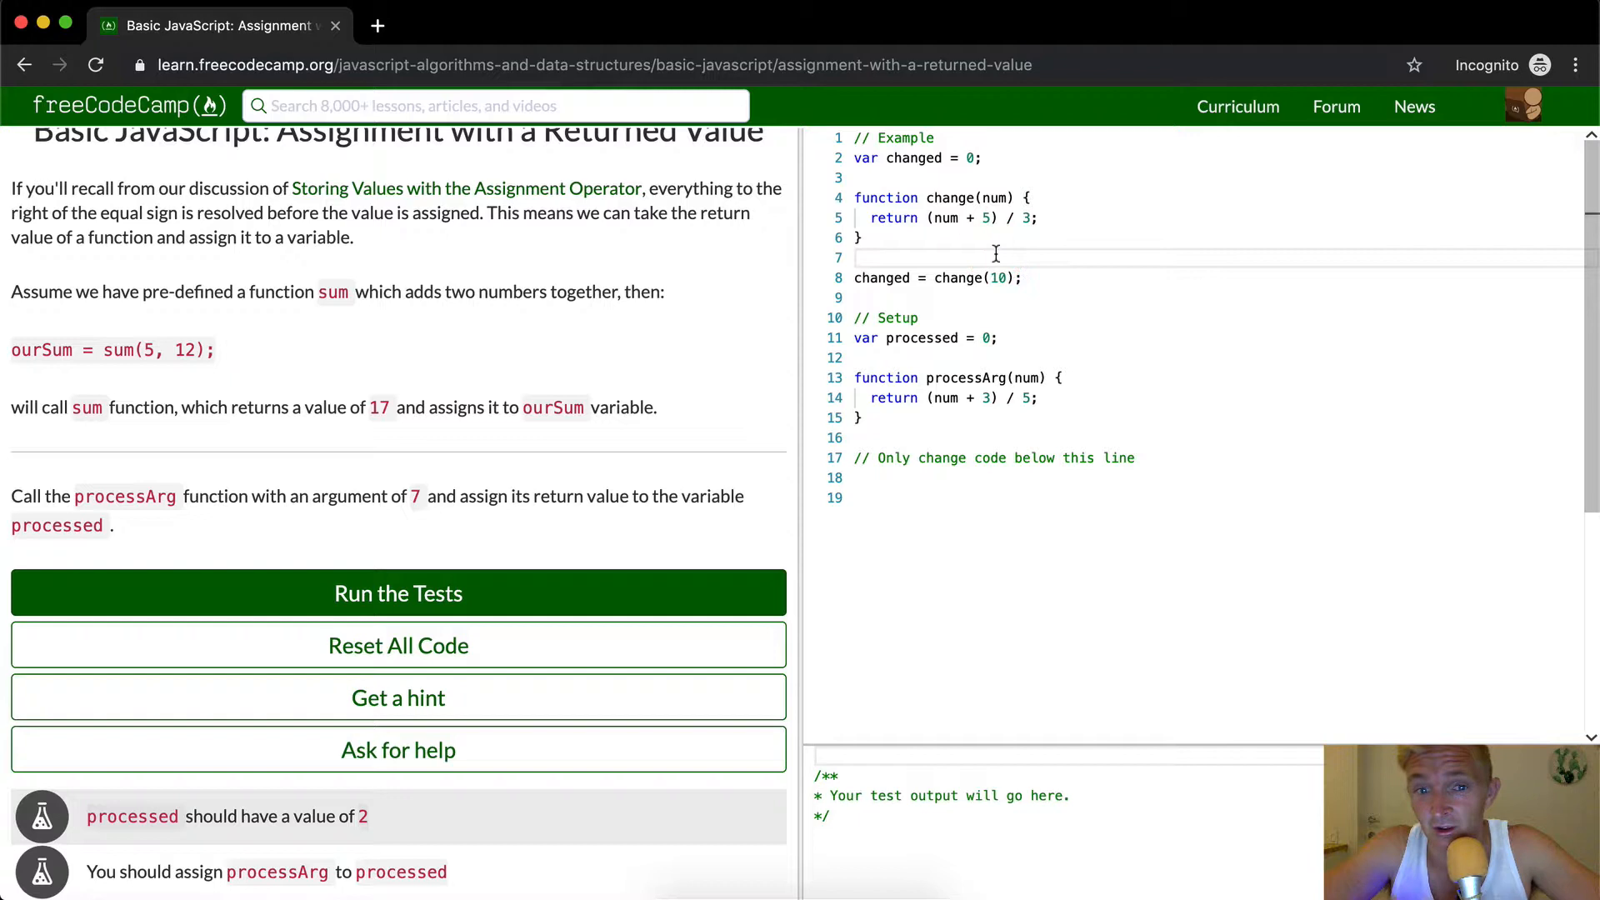
mouse_move(905, 436)
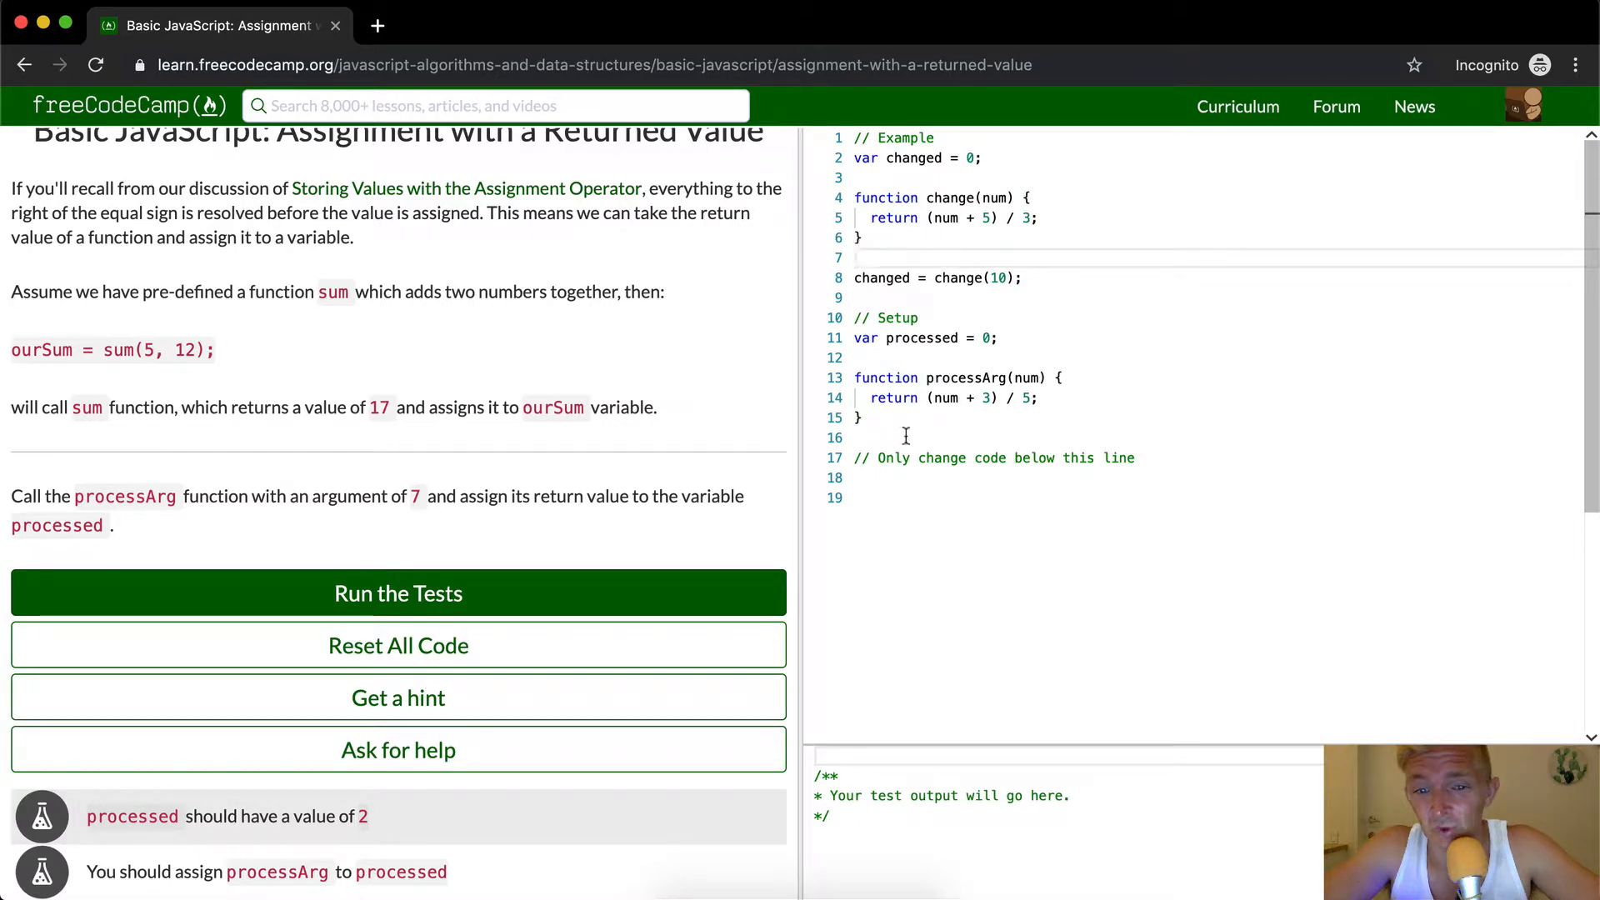
drag(860, 378, 860, 418)
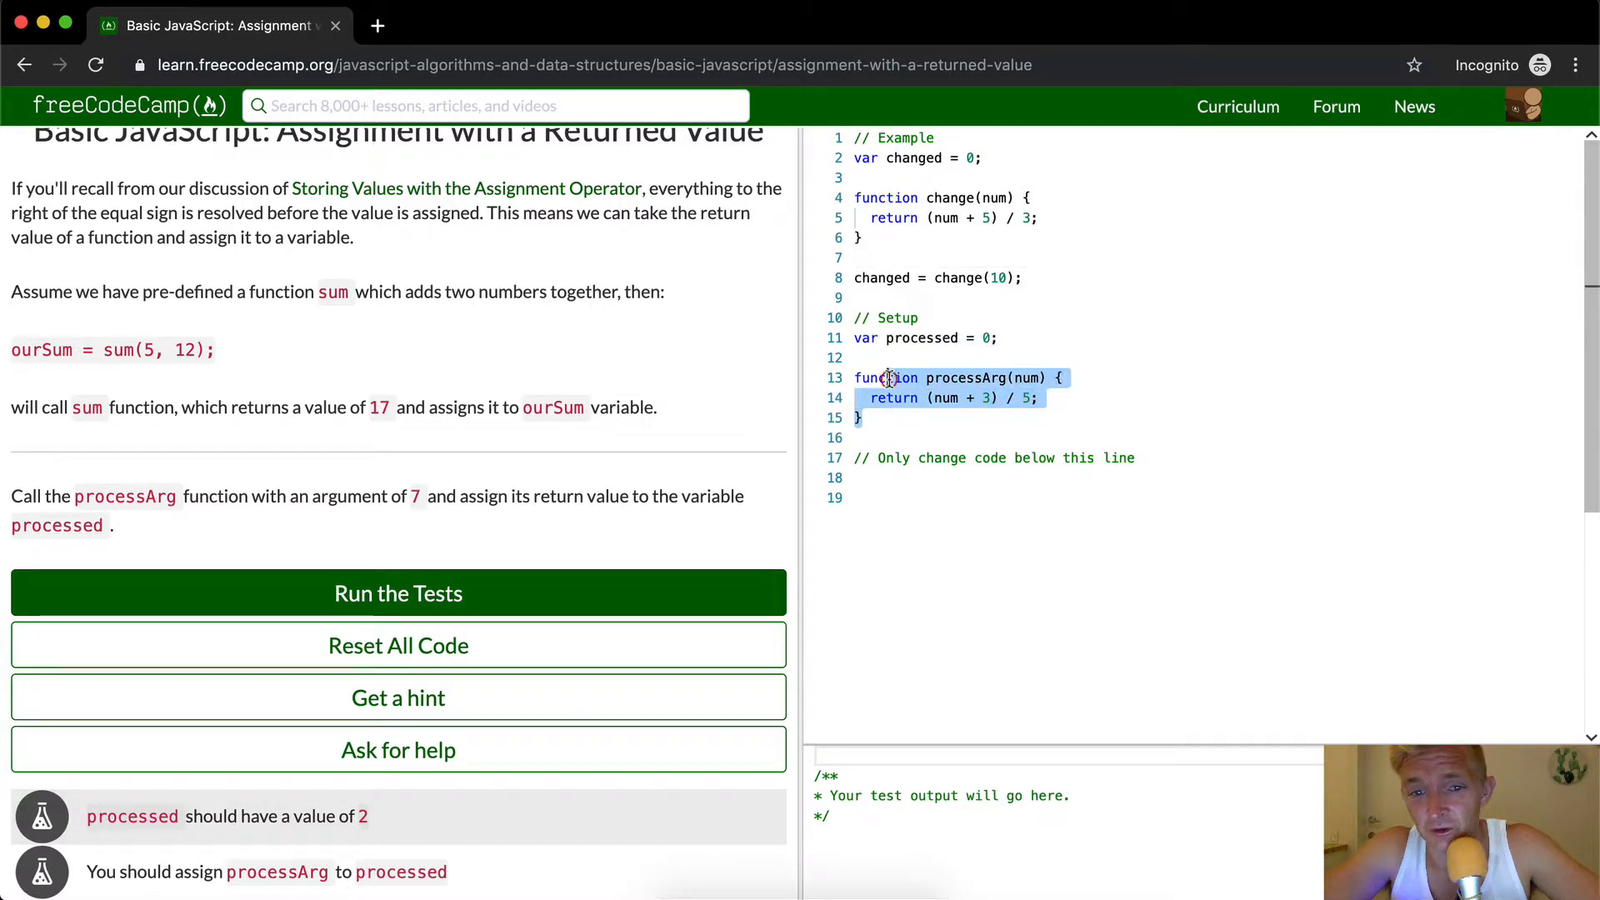
click(974, 436)
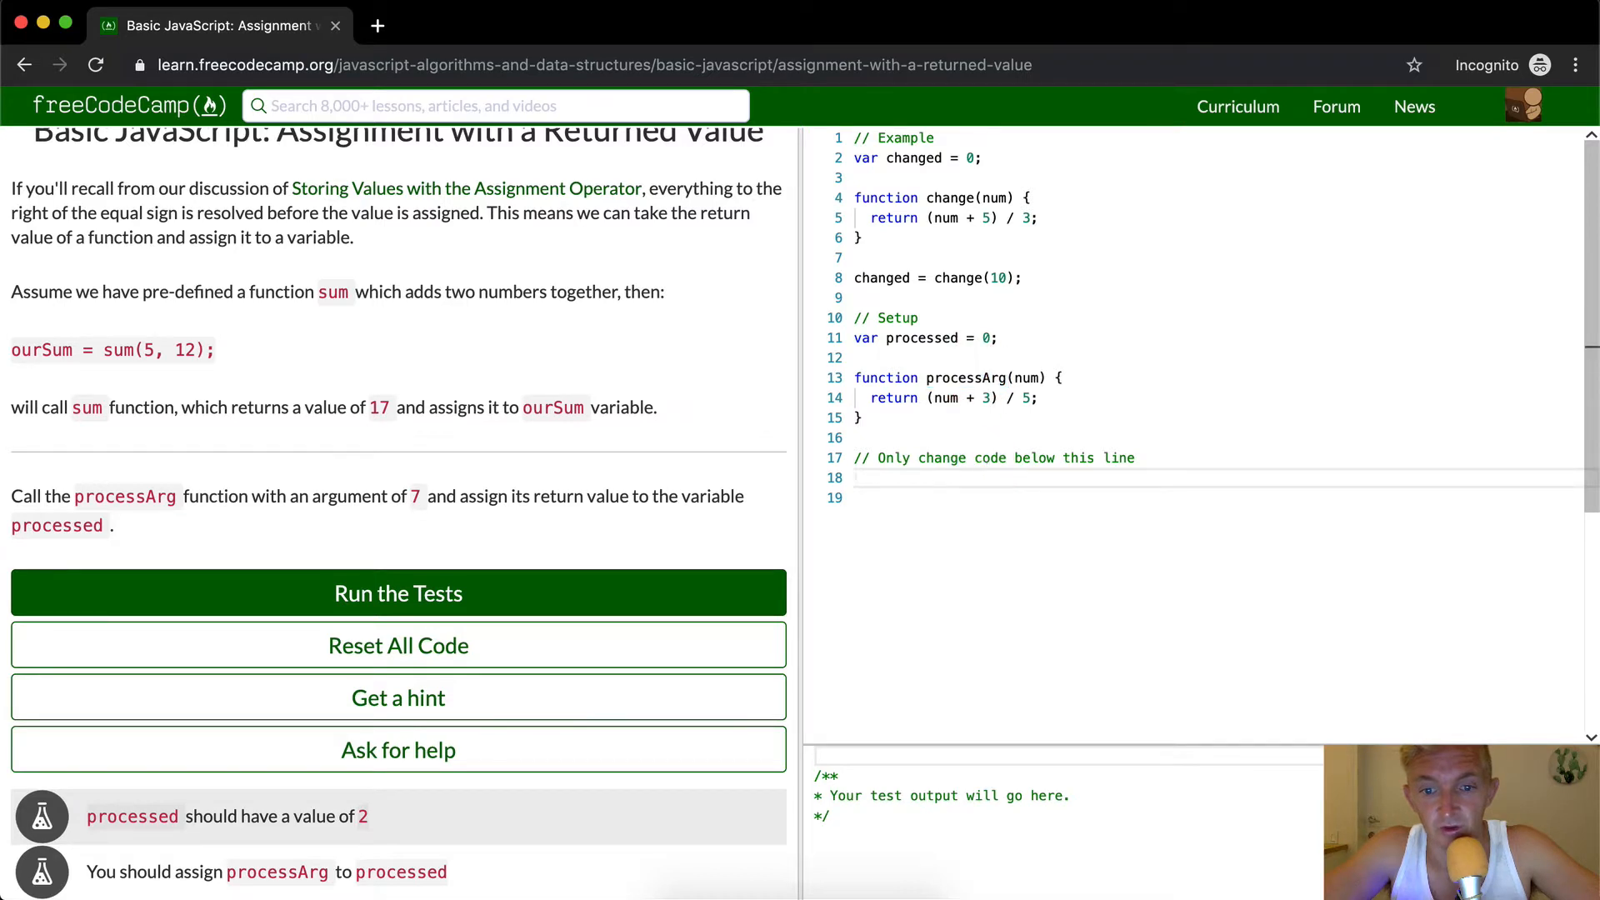
- Finish line 19 as 'var processed = processArg(7);' in the editor
text(processArg)
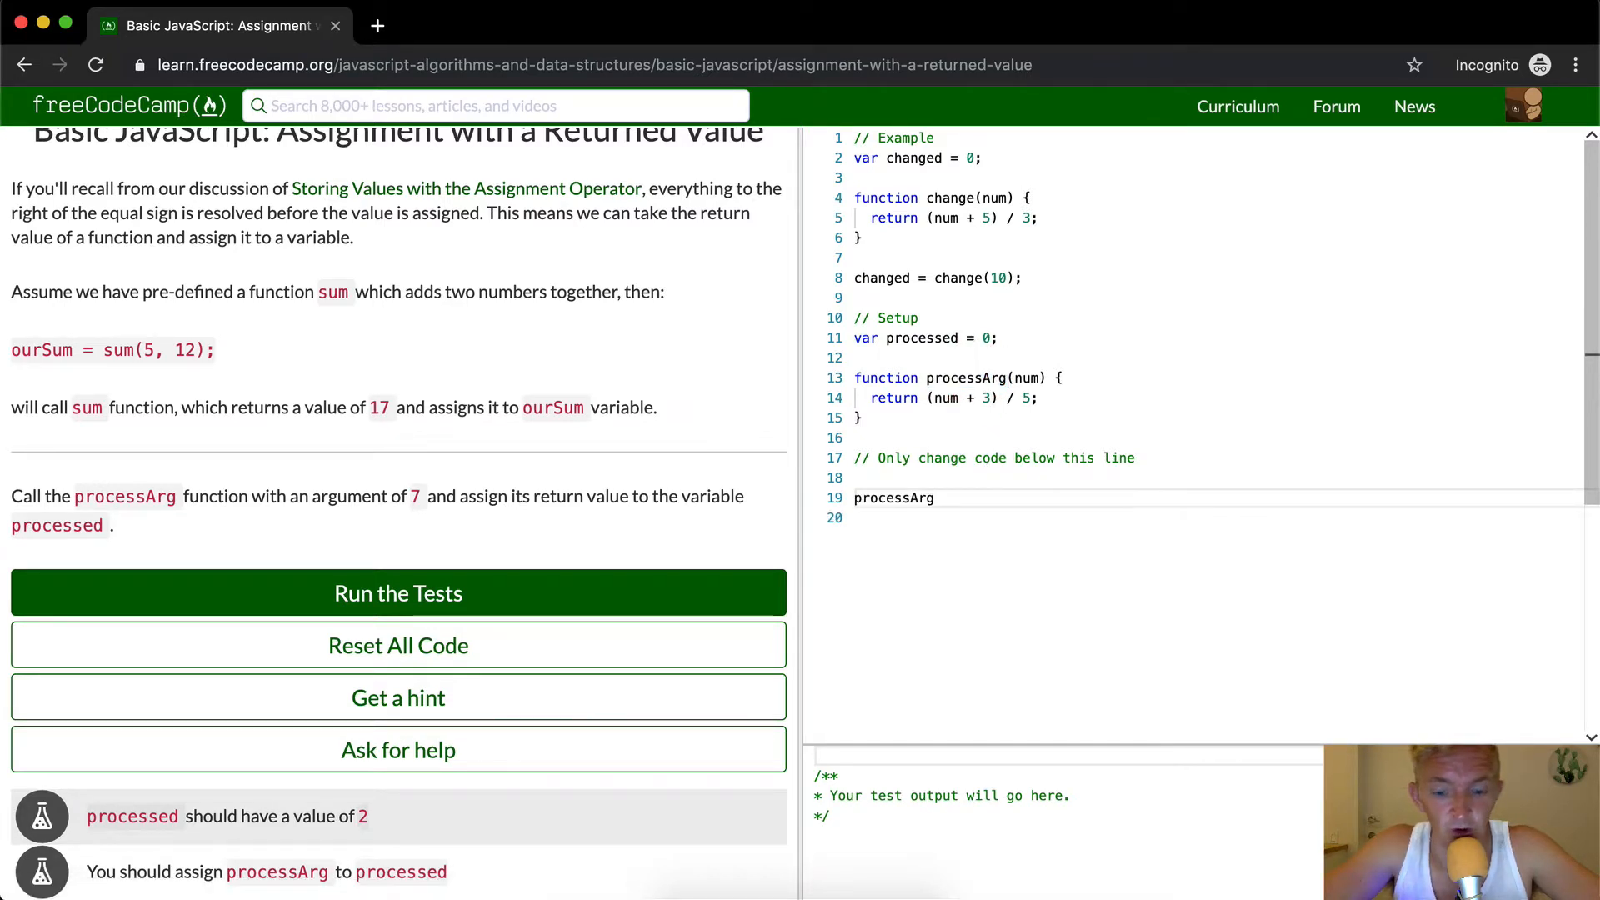
text((7))
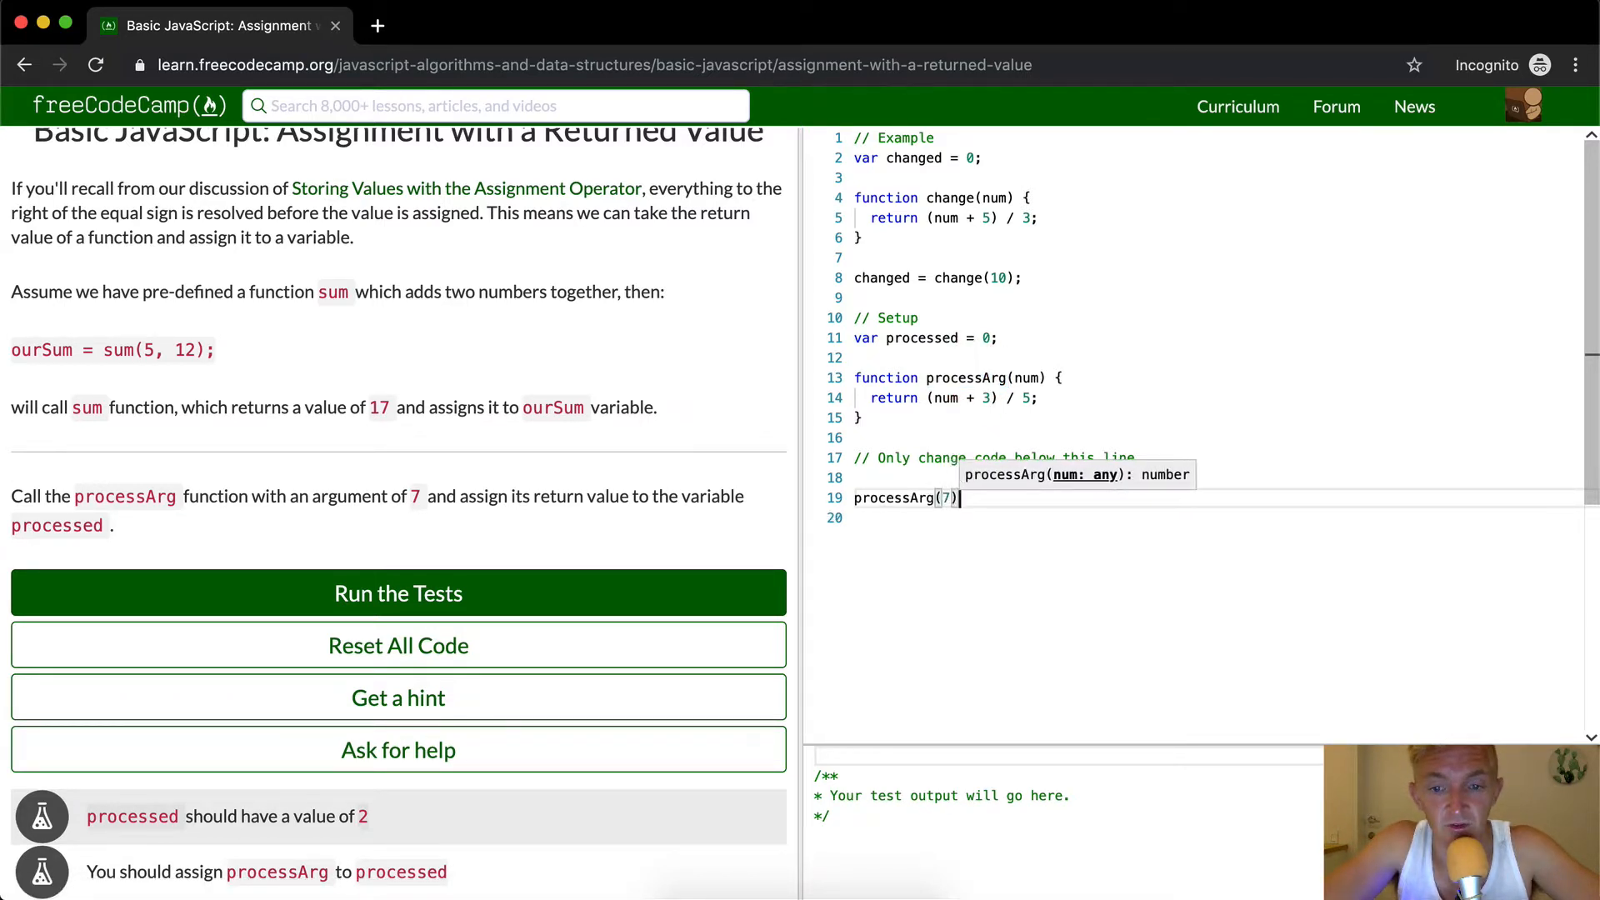
text(;)
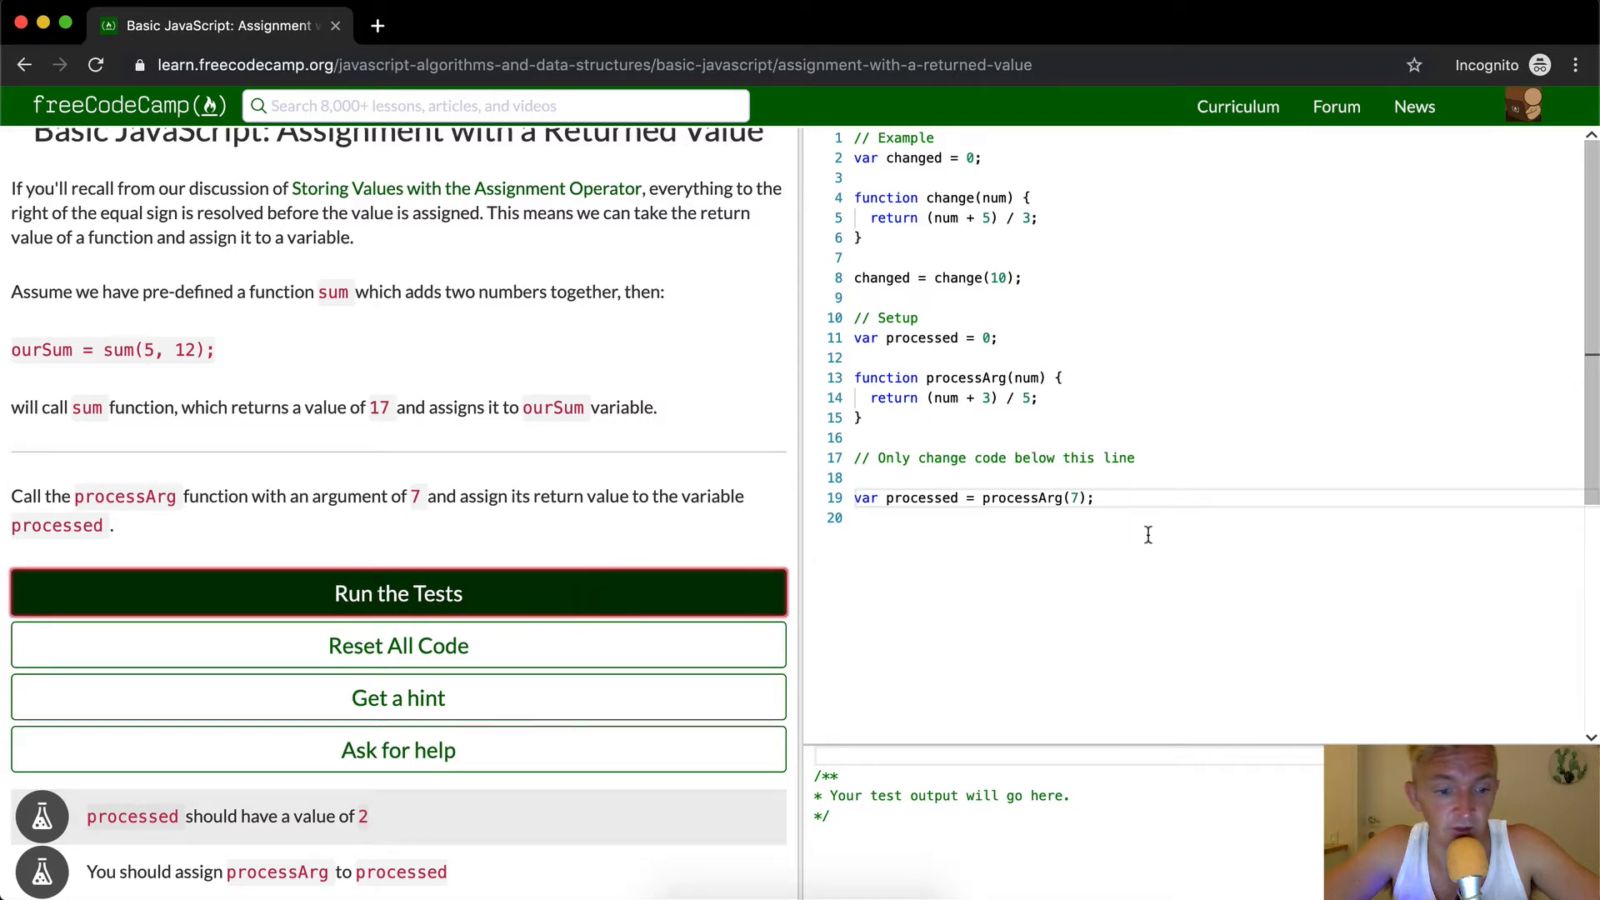
- Run the tests and confirm both pass, with processed equal to 2
click(398, 593)
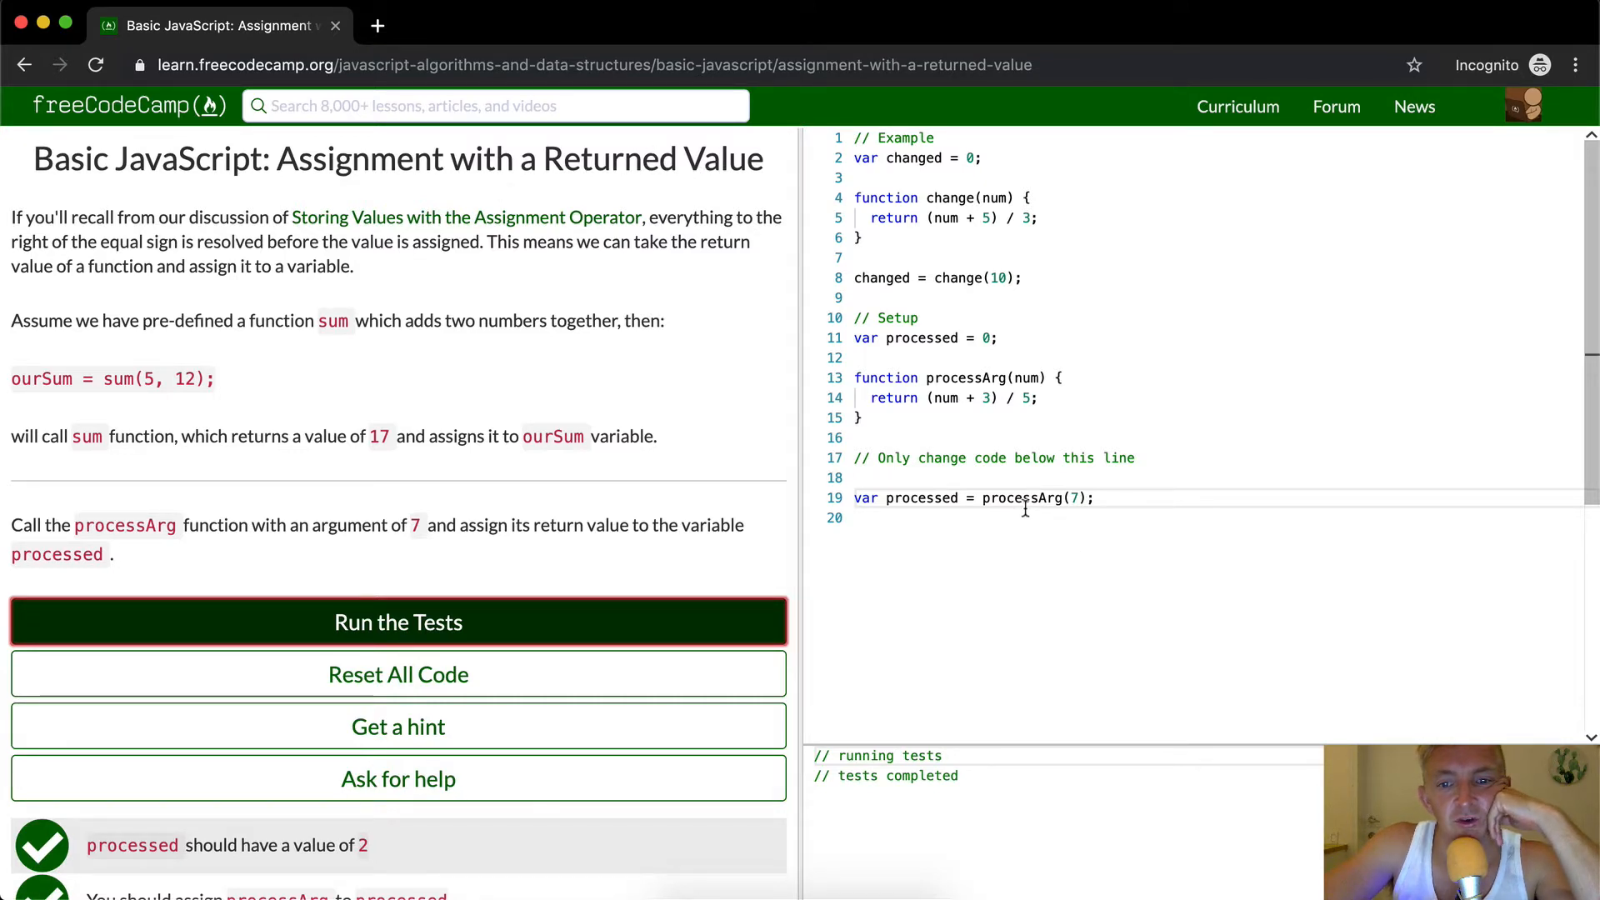
mouse_move(882, 278)
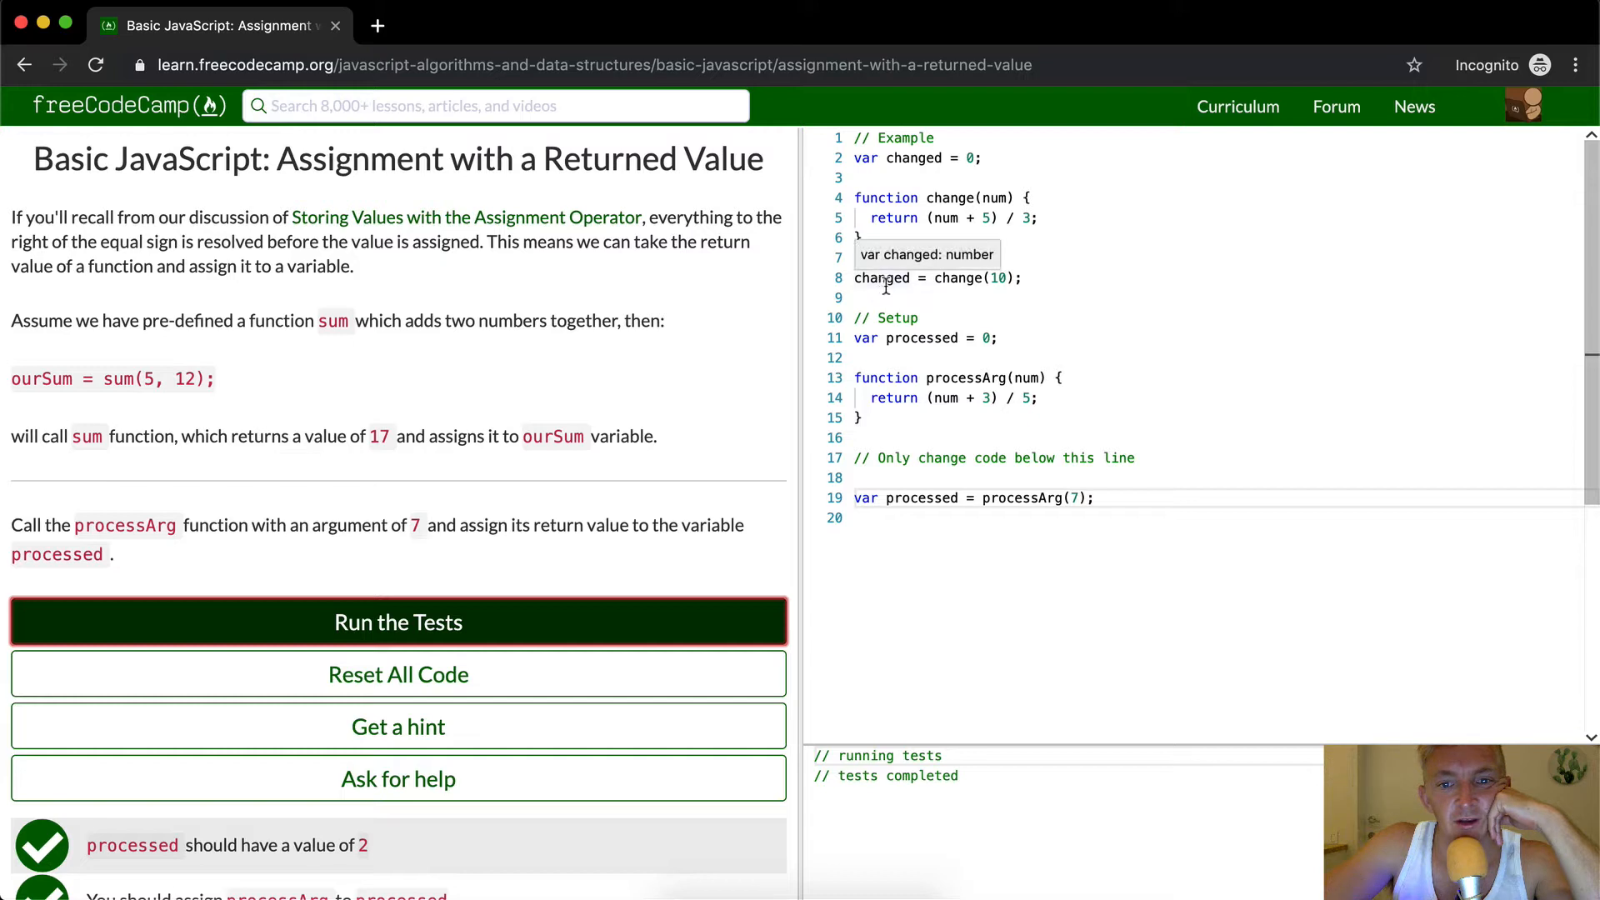